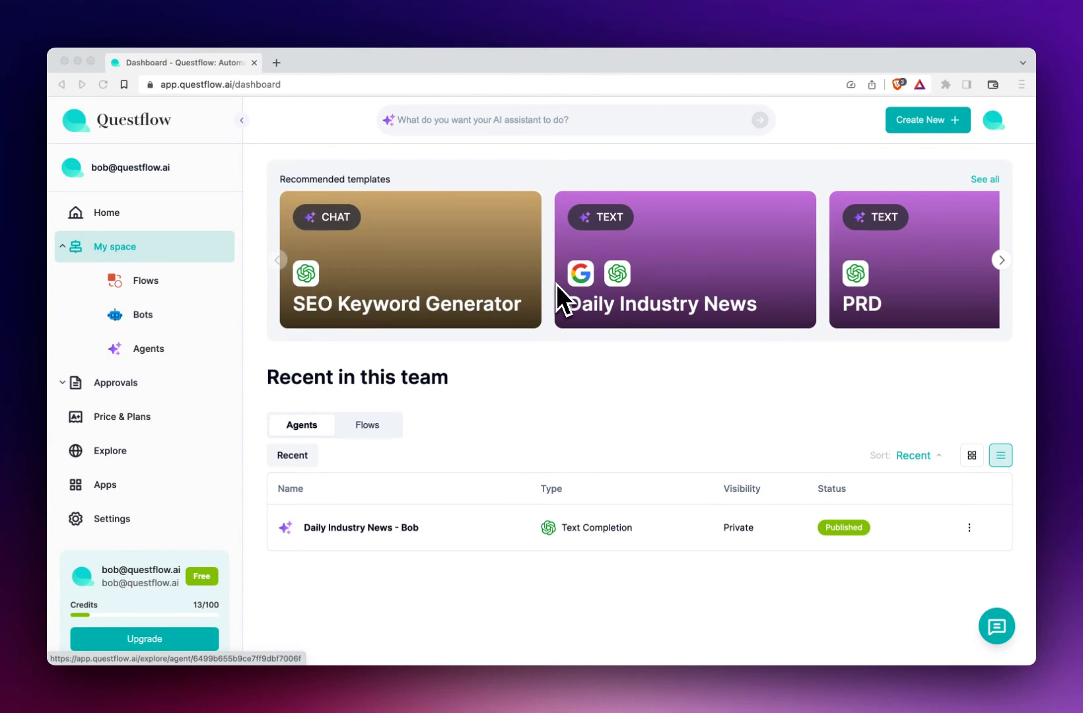
mouse_move(201, 401)
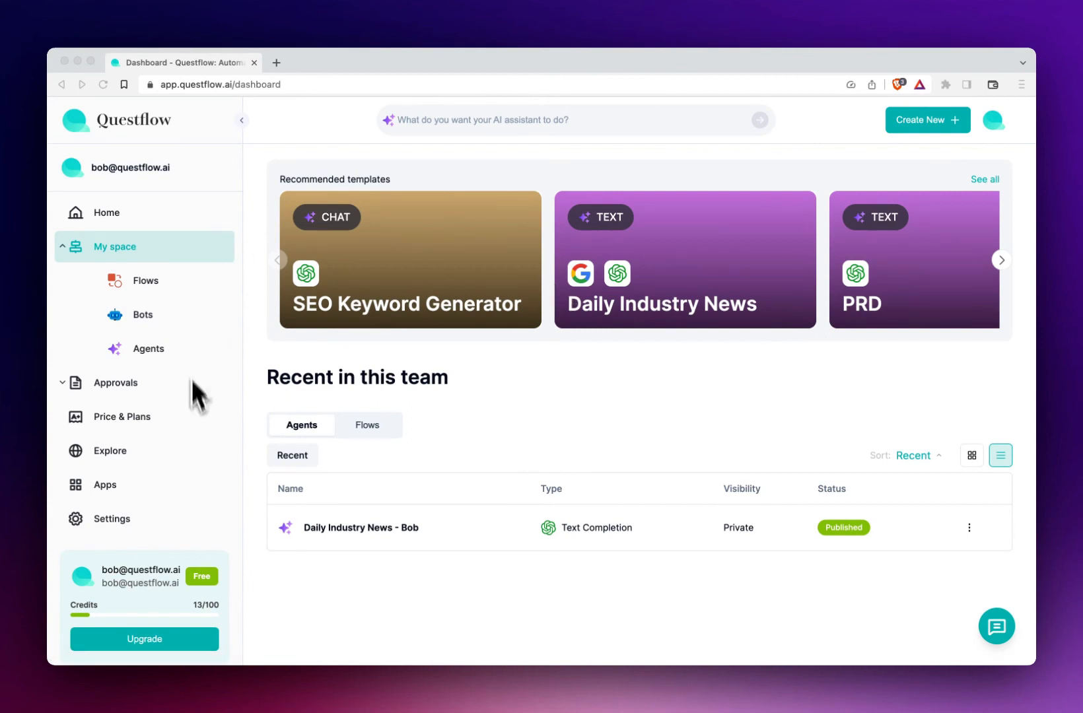
mouse_move(119, 484)
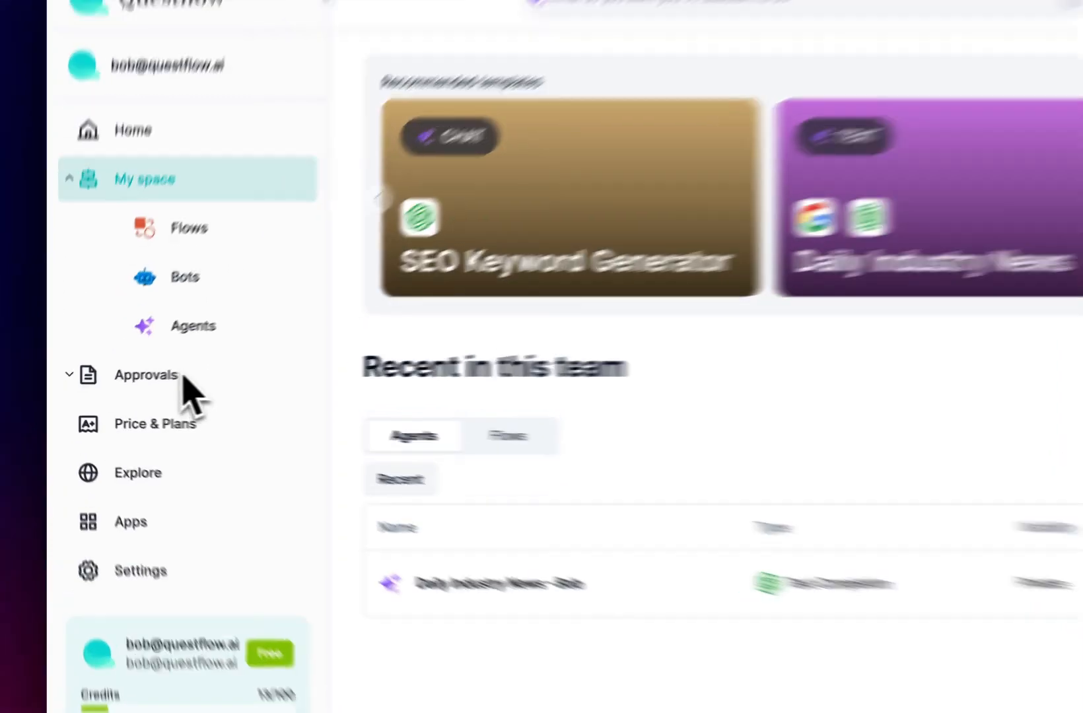
Expand Approvals in the sidebar to show pending, processed and initiated lists.
left_click(145, 374)
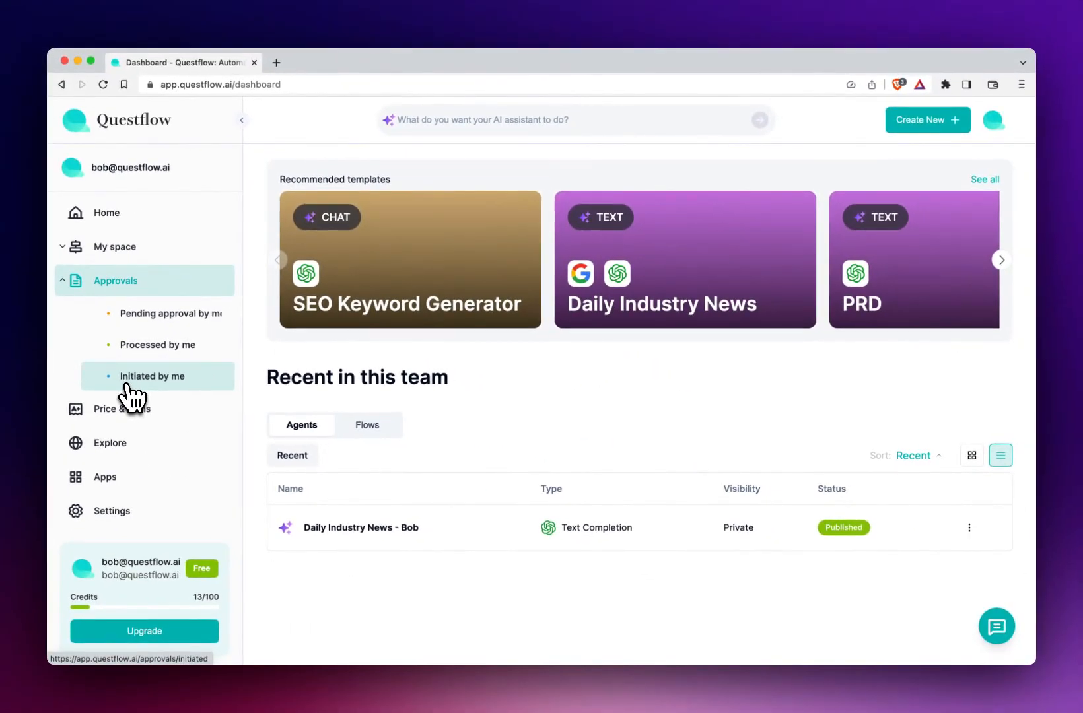
mouse_move(157, 310)
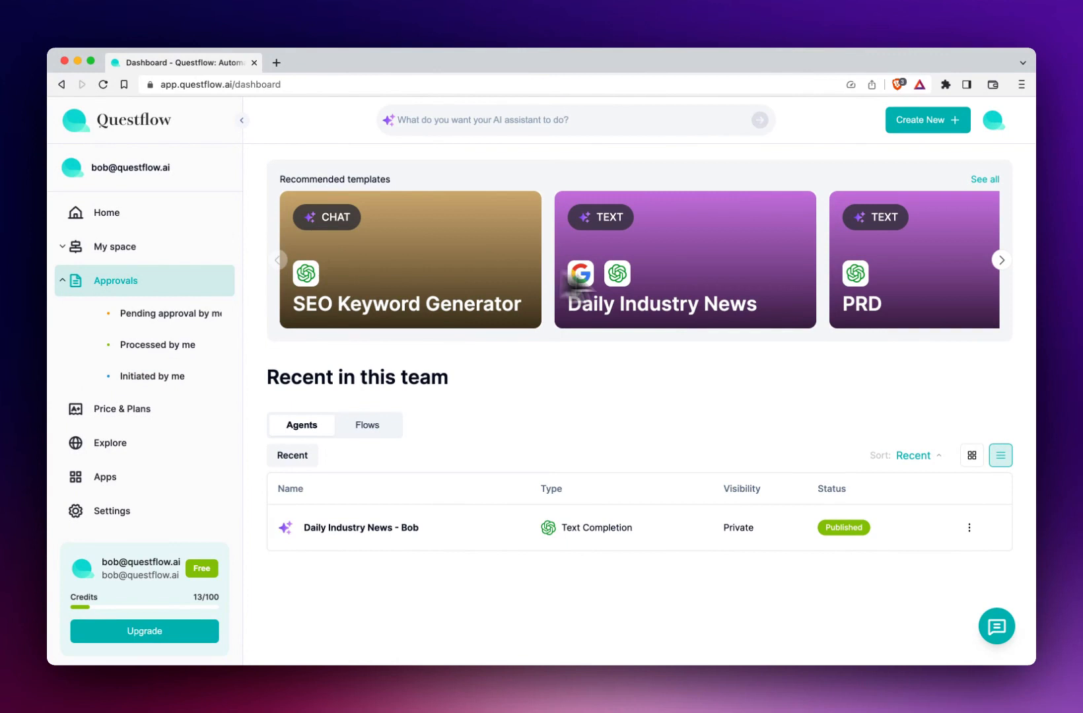
mouse_move(504, 525)
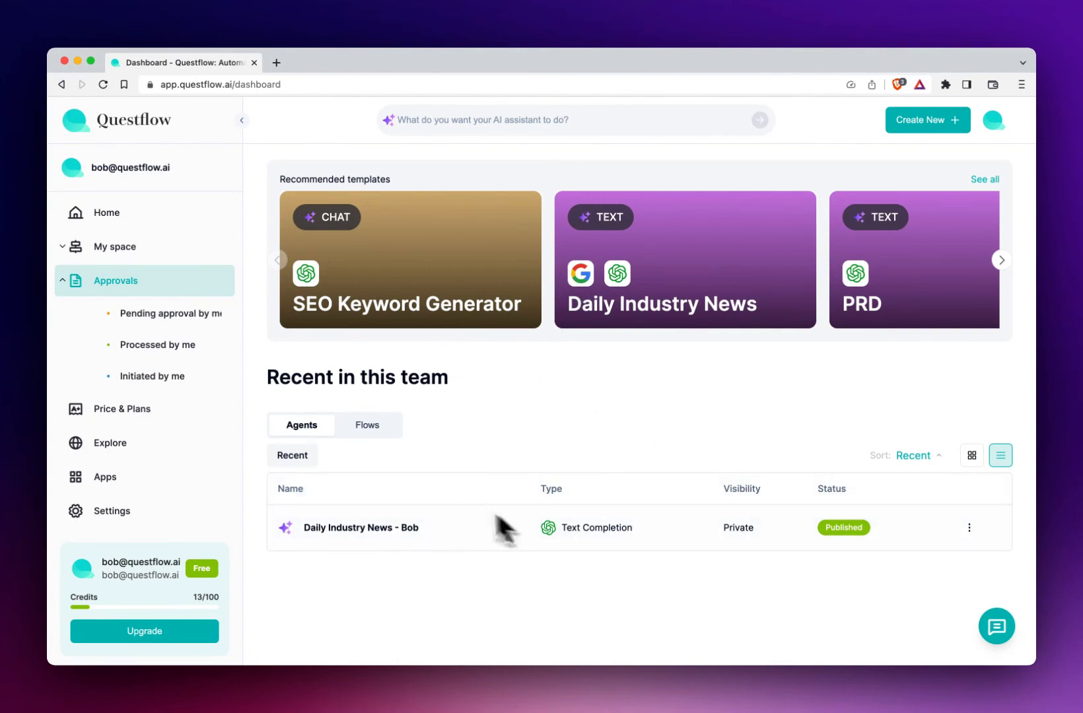
mouse_move(646, 272)
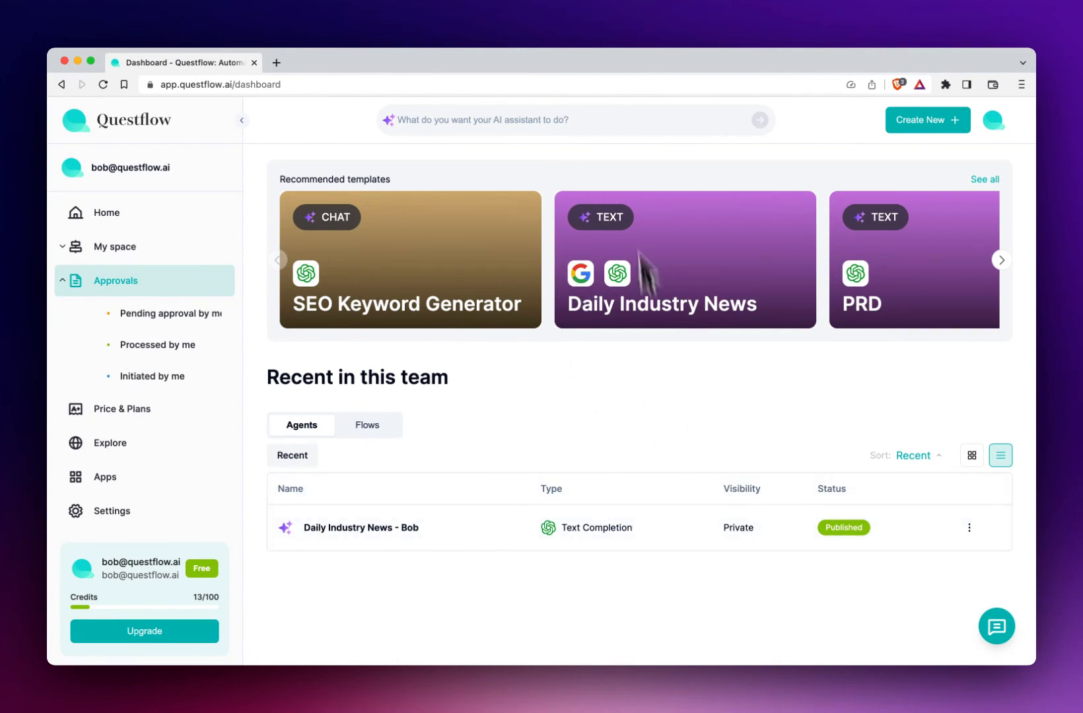
mouse_move(618, 403)
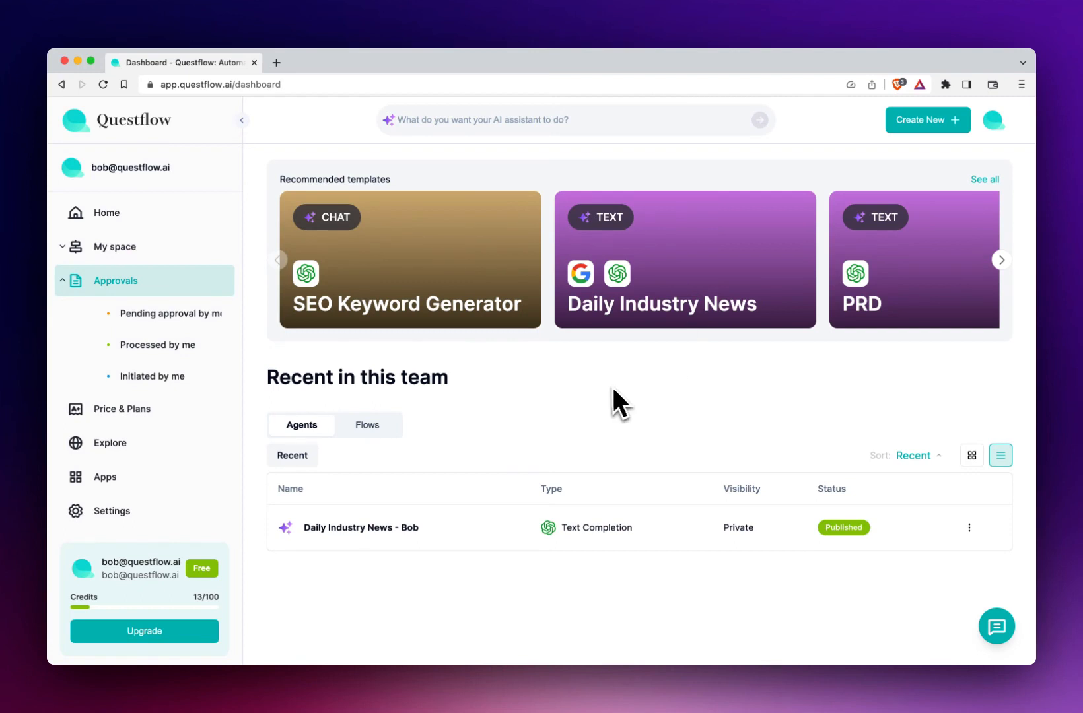
mouse_move(632, 246)
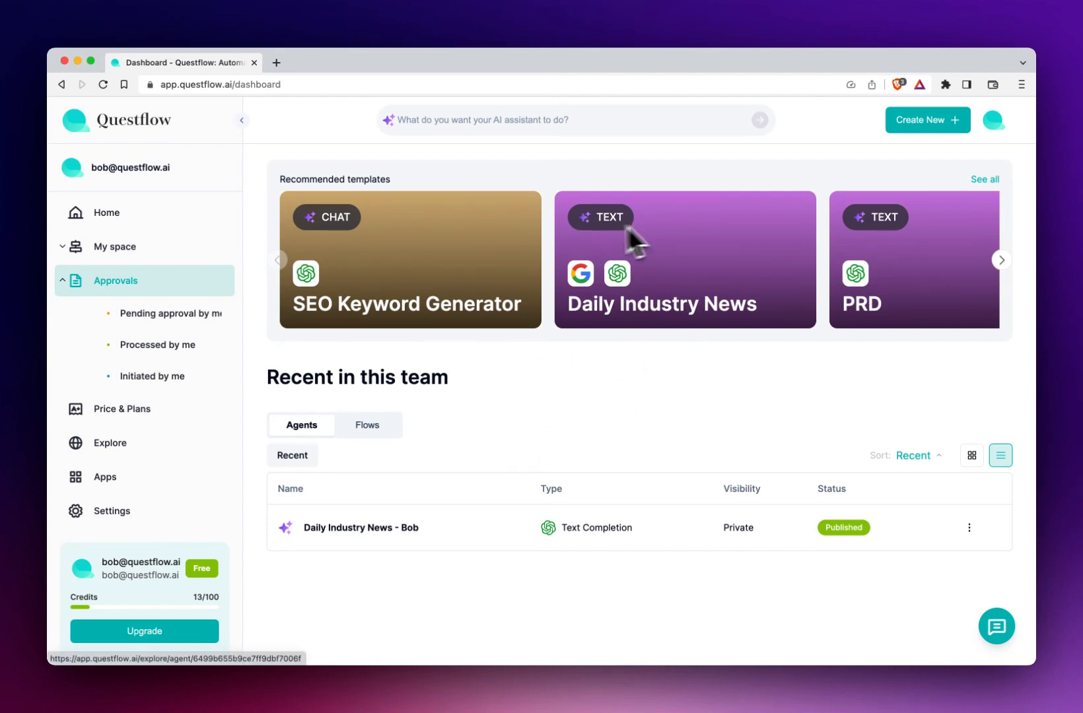
mouse_move(713, 299)
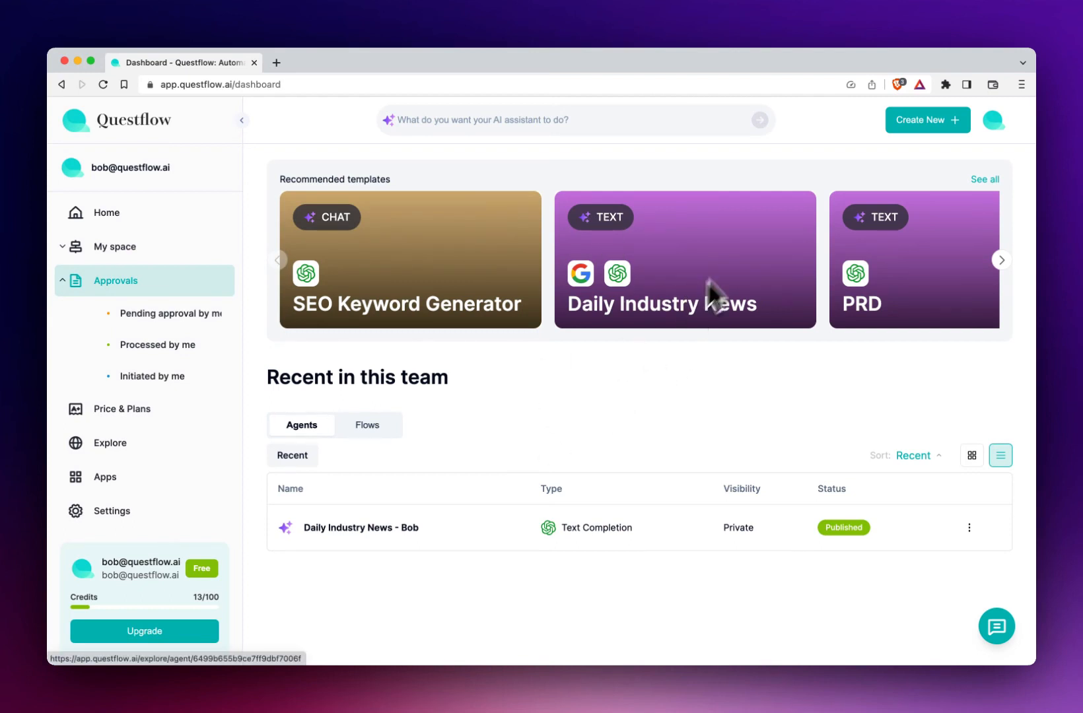
Bring up the Create New panel offering Agents, Flows and Bots.
left_click(927, 119)
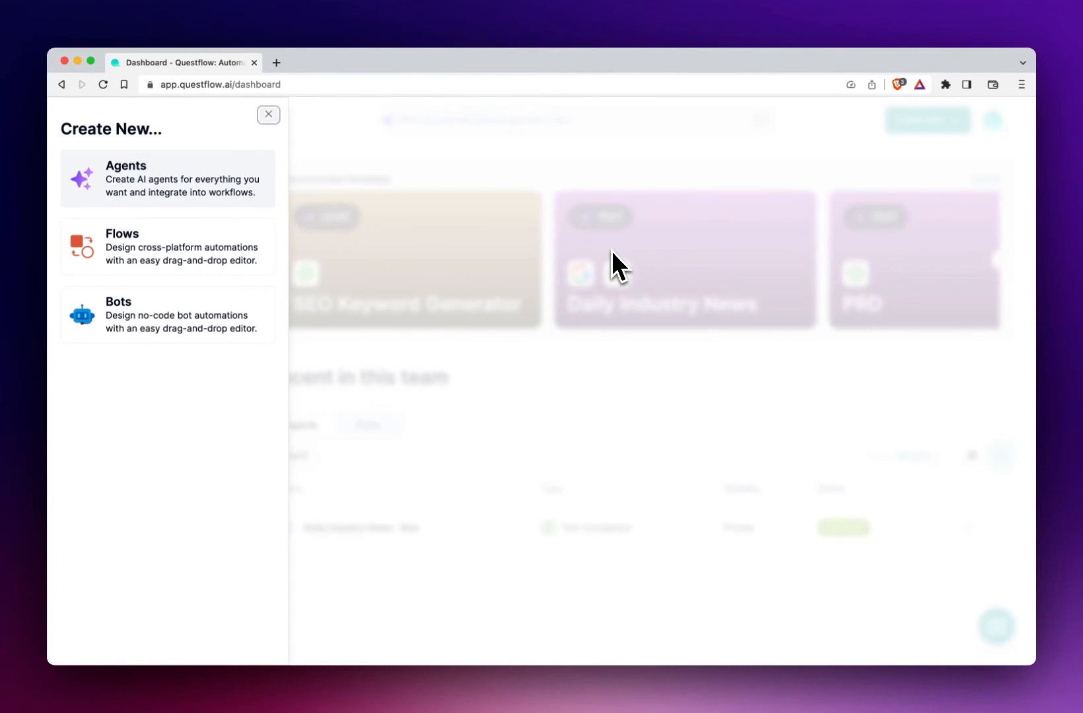
mouse_move(280, 286)
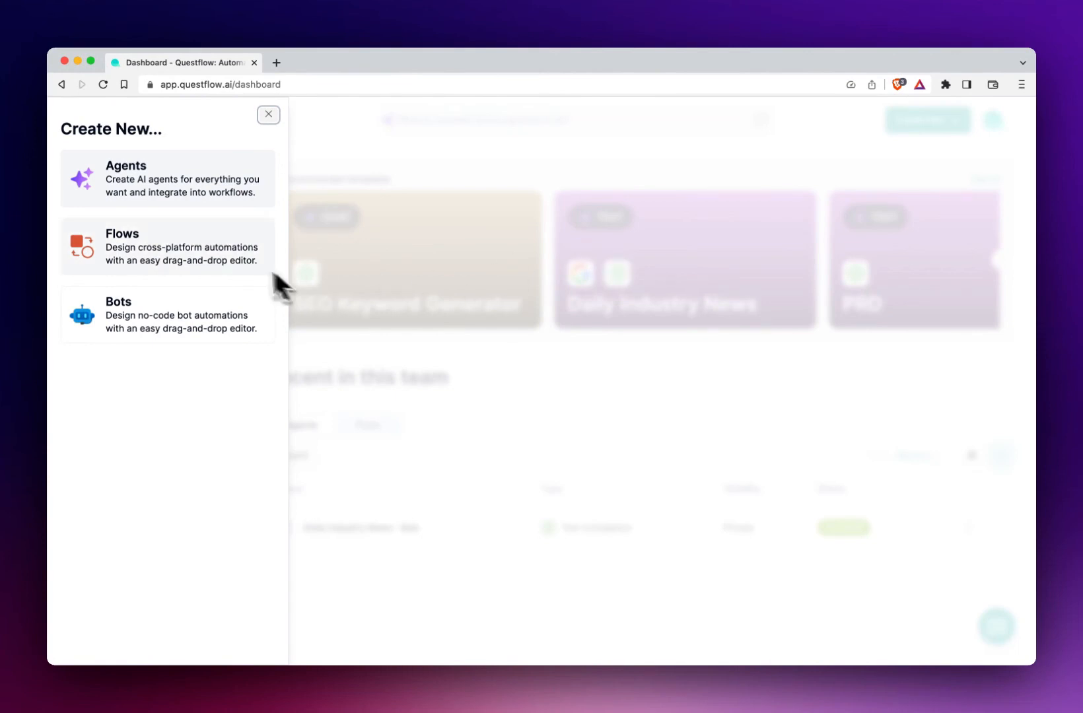
mouse_move(208, 258)
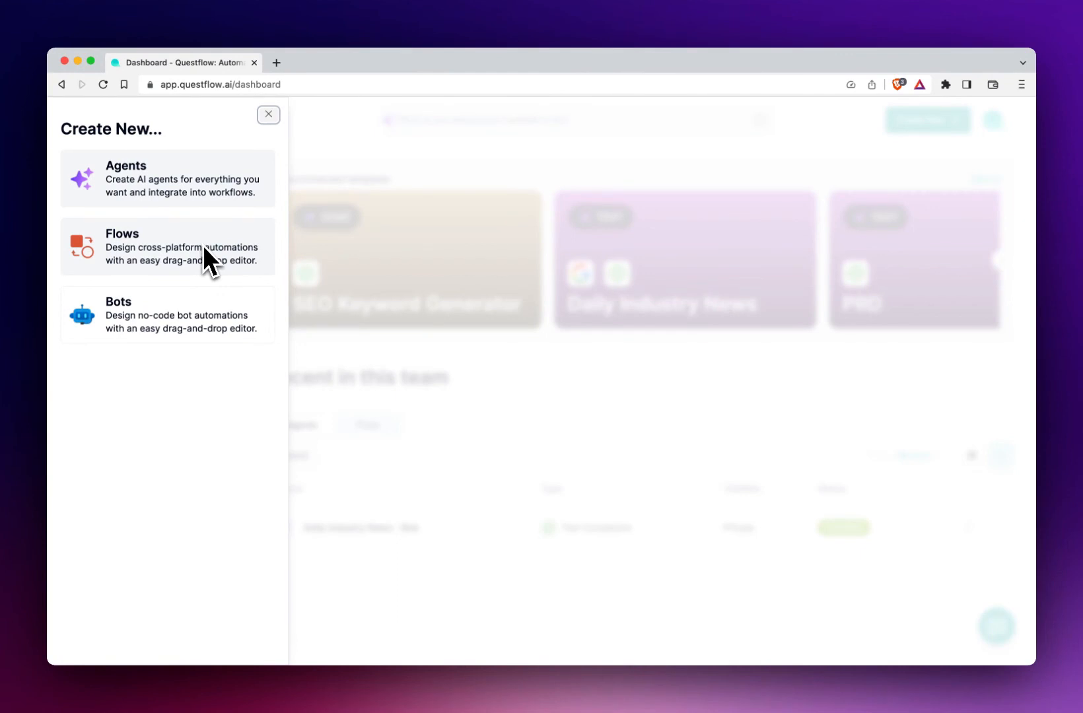
mouse_move(207, 324)
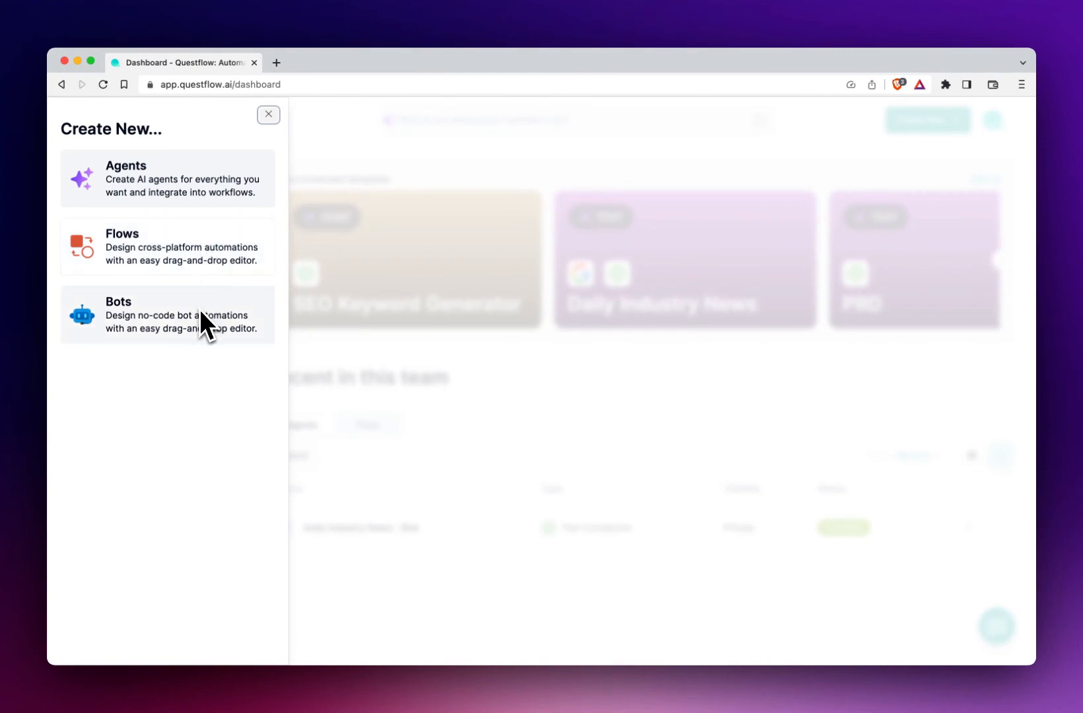
mouse_move(237, 359)
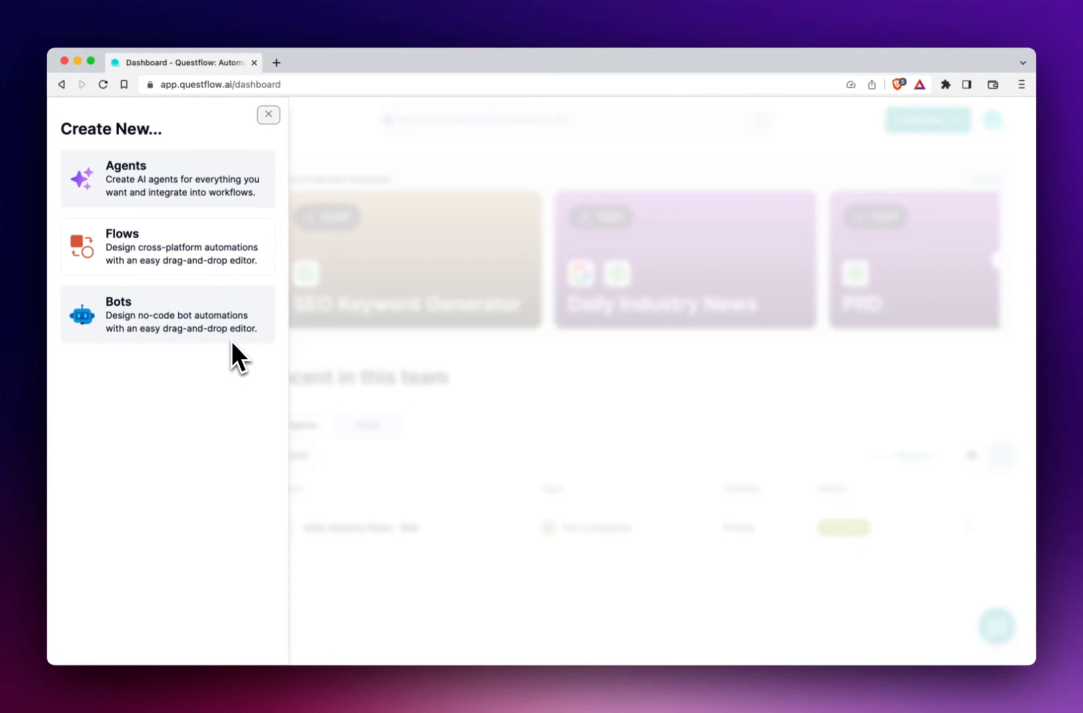
View the Agents options (Text Completion, Chat Completion, Image Generation), then close the panel.
left_click(167, 178)
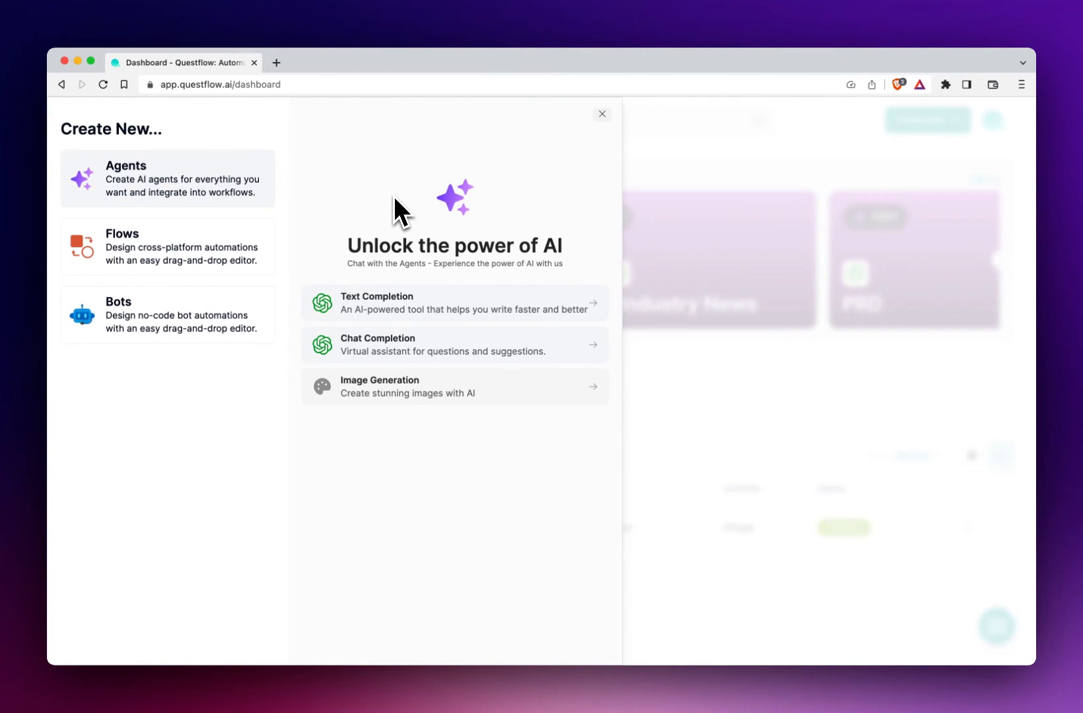
mouse_move(453, 229)
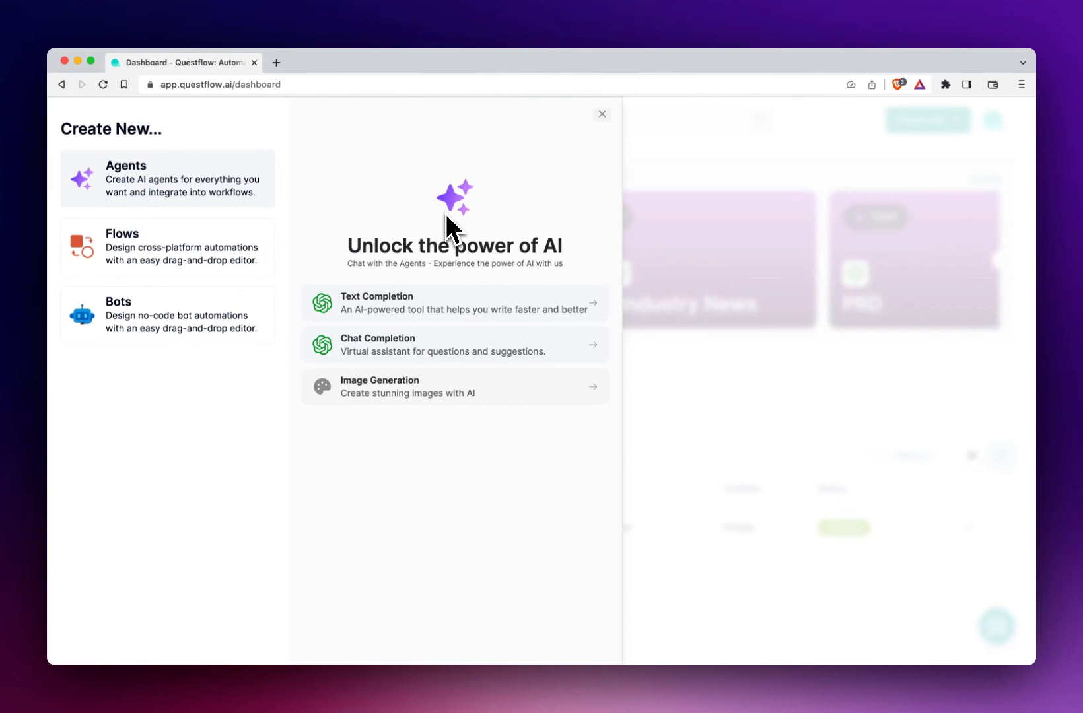
mouse_move(459, 398)
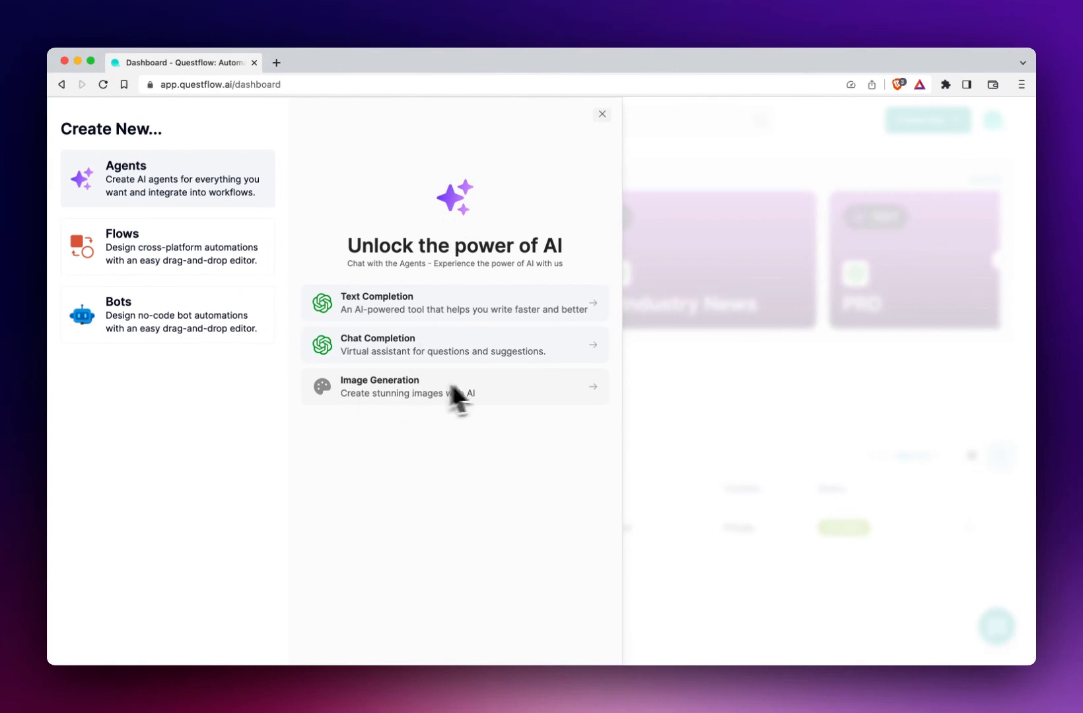
mouse_move(462, 415)
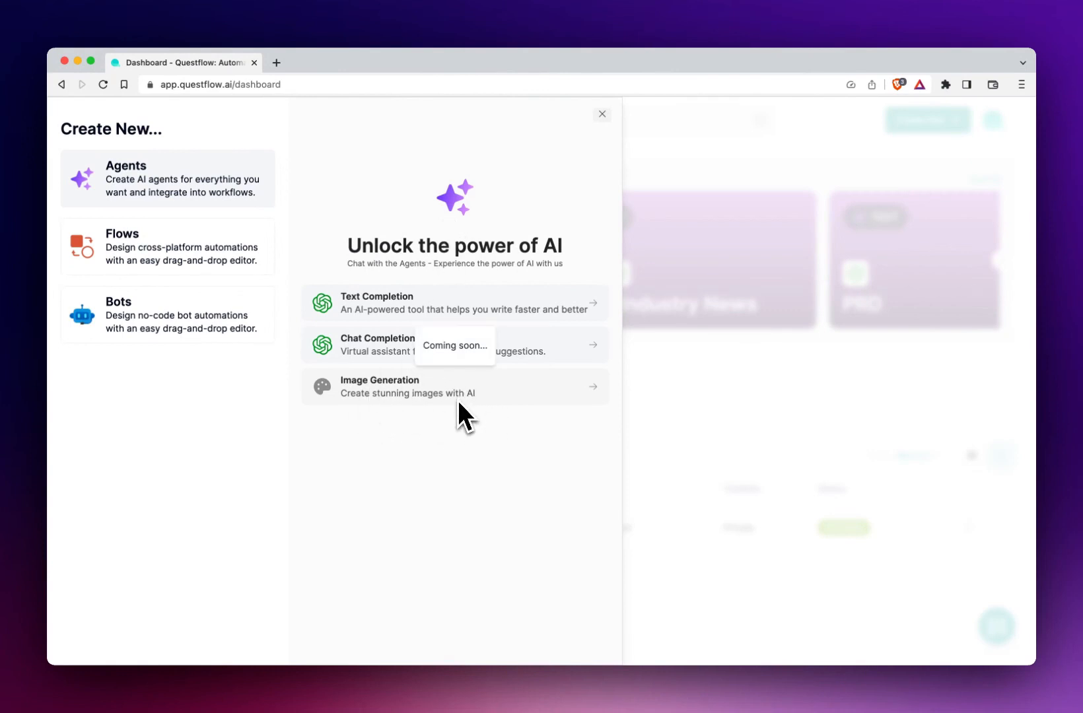
left_click(599, 113)
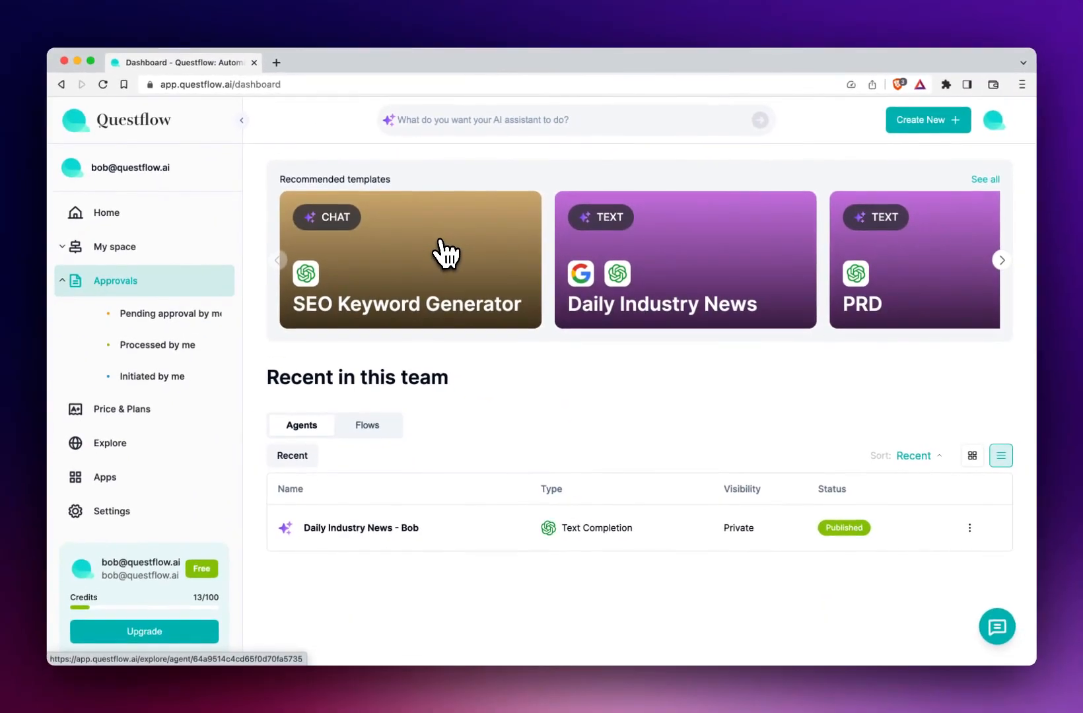
mouse_move(691, 248)
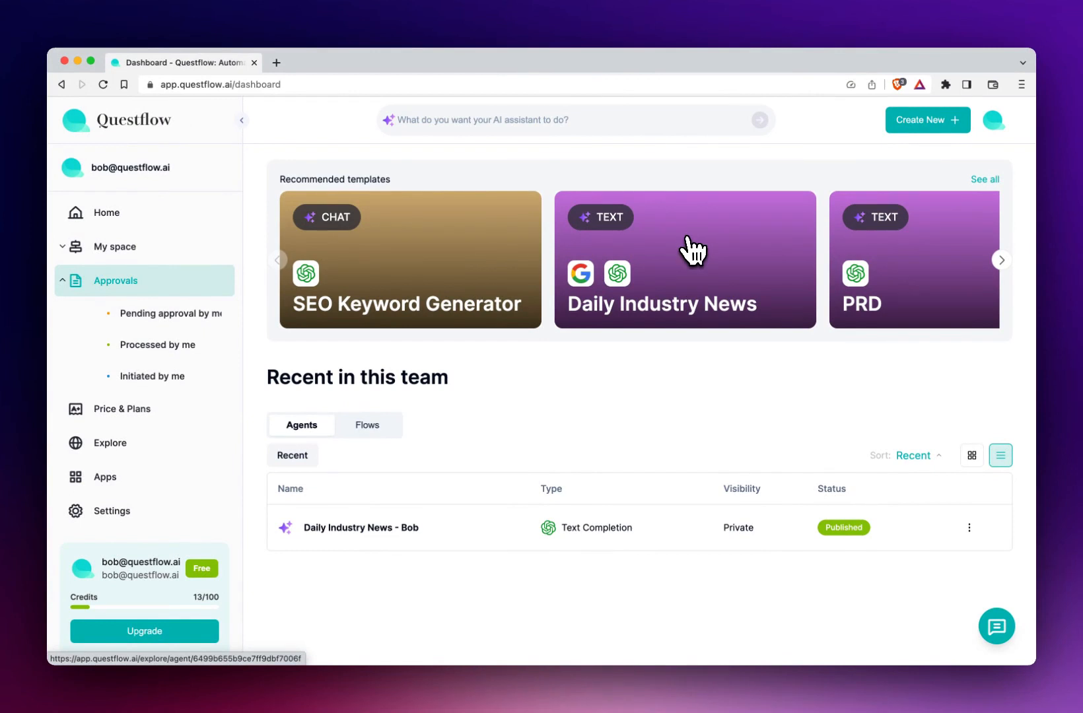
Open the Daily Industry News card from Recommended templates.
left_click(684, 259)
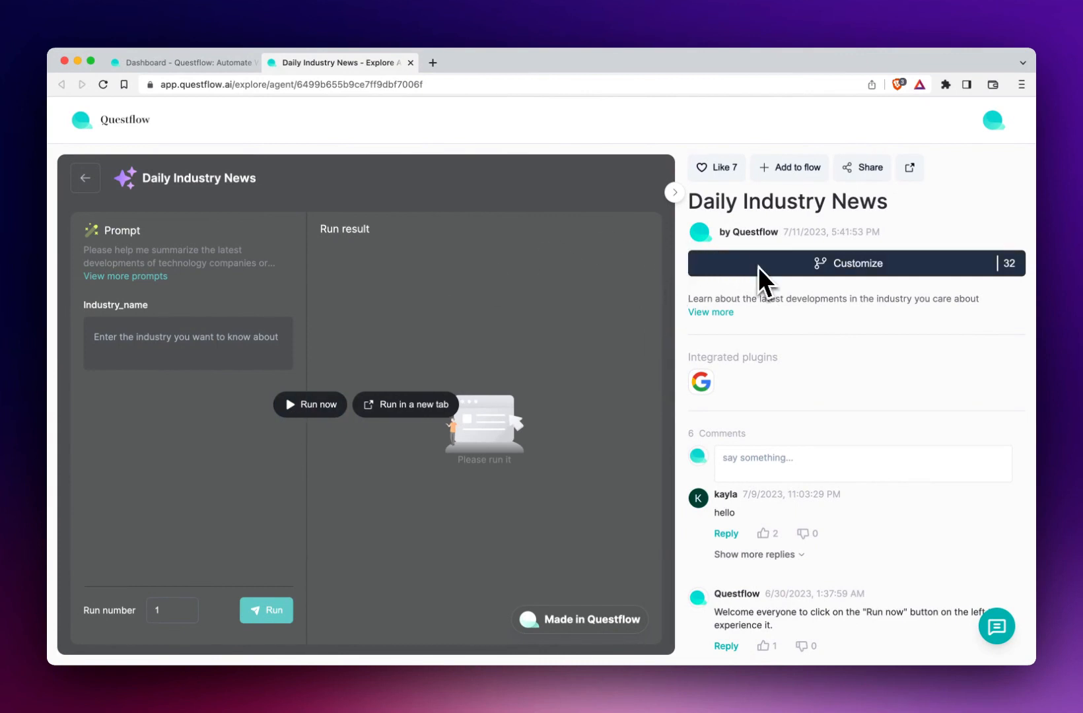
left_click(854, 263)
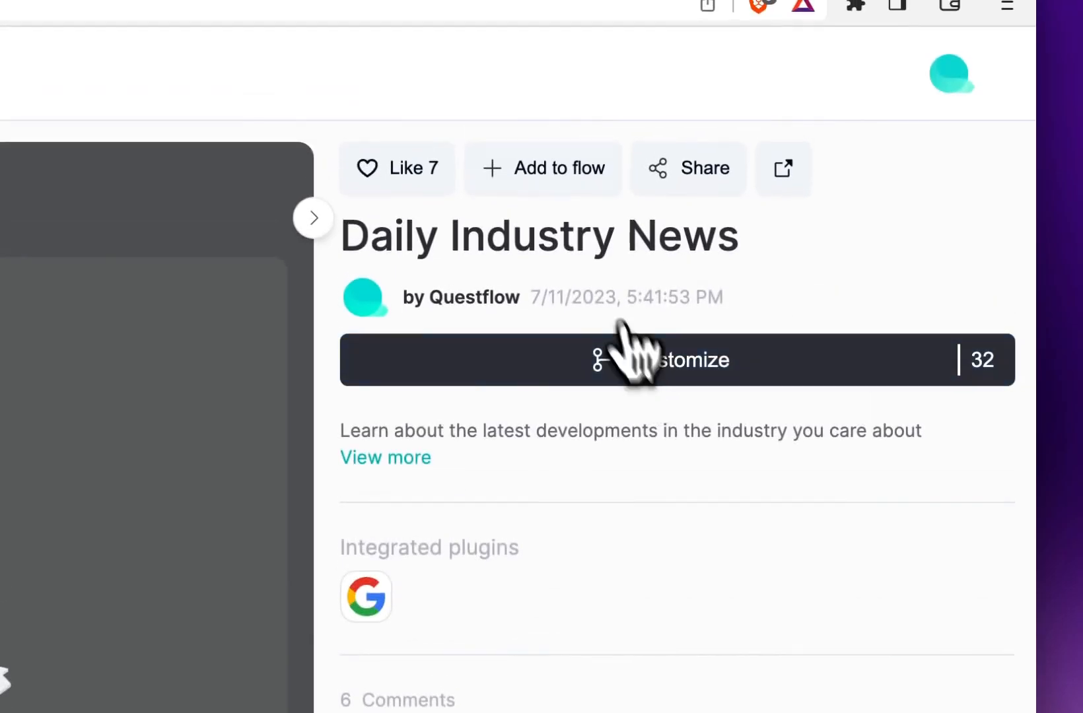
left_click(542, 168)
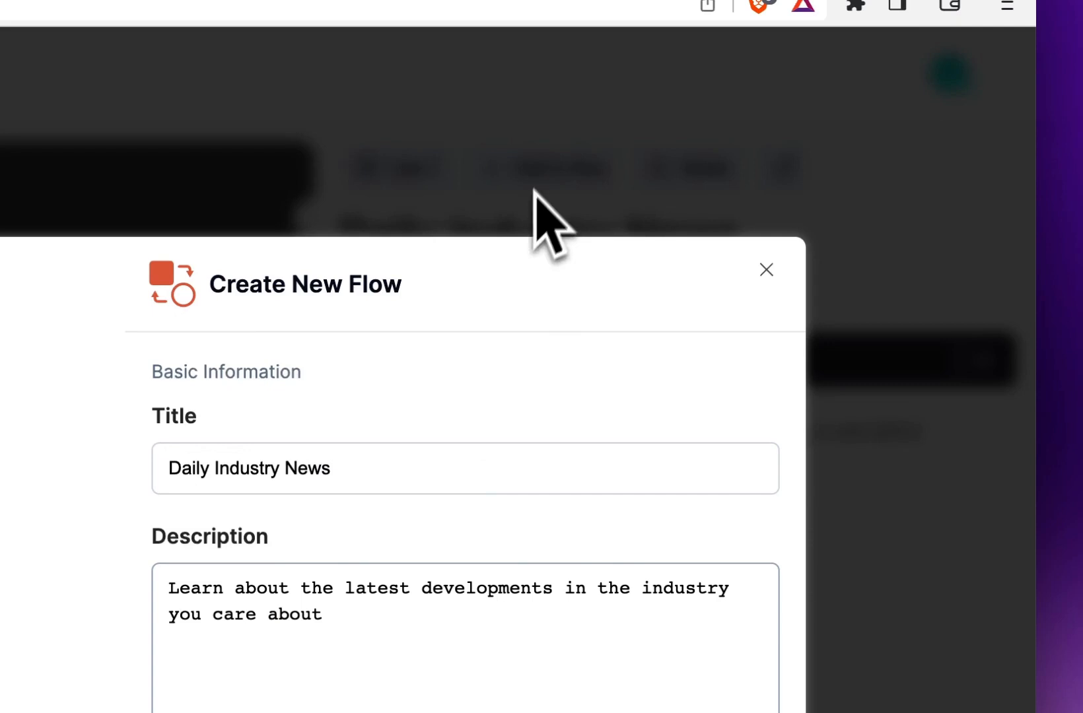
left_click(764, 269)
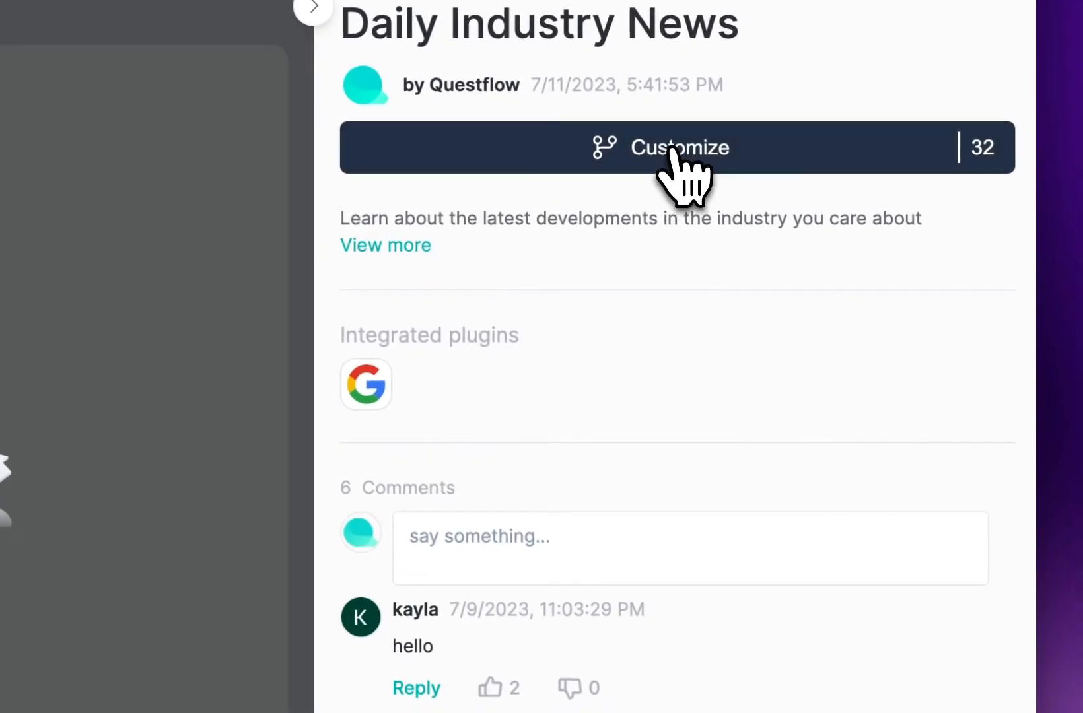
Customize Daily Industry News into a personal copy, keeping its title, category Other and description.
left_click(679, 146)
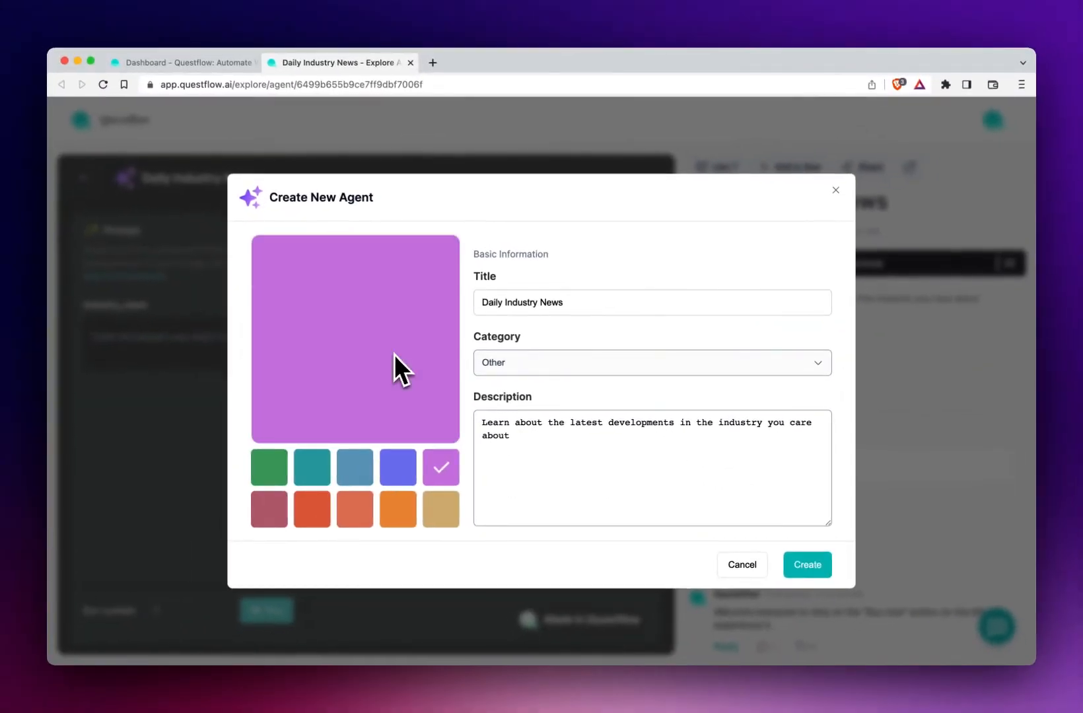
mouse_move(532, 479)
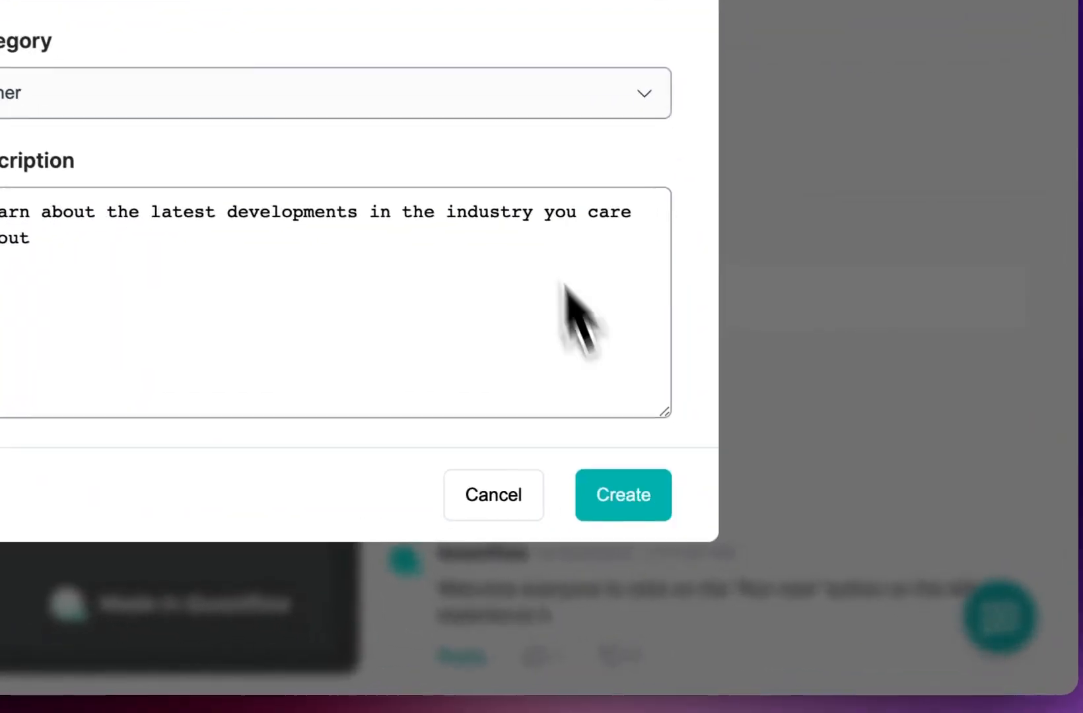
left_click(621, 495)
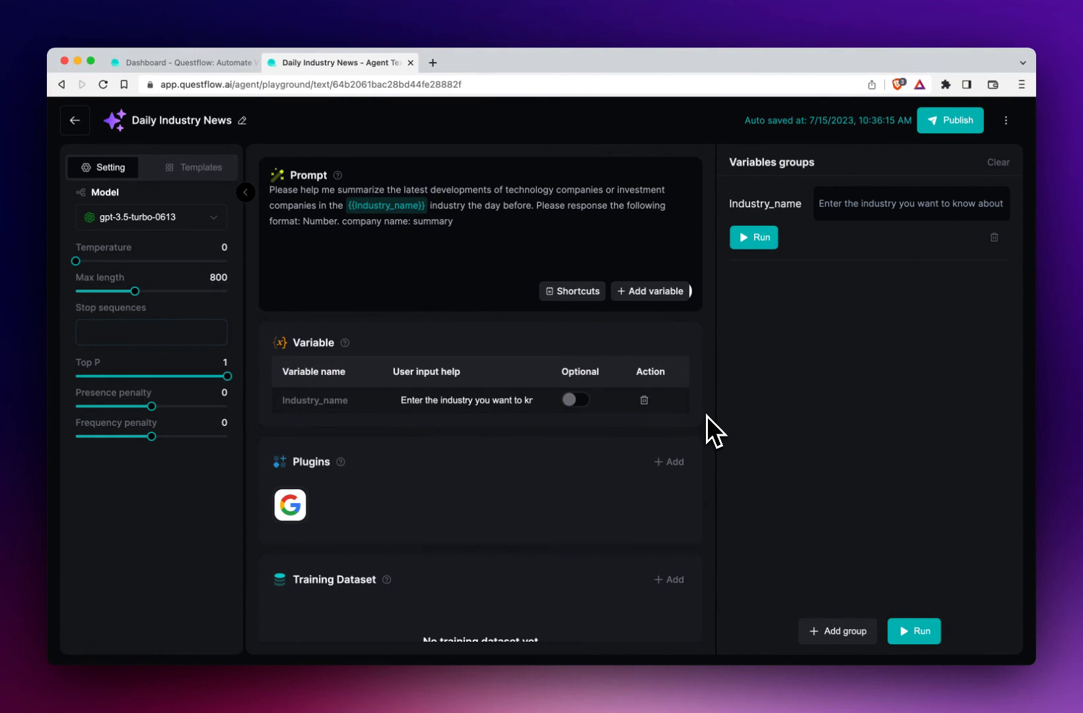
mouse_move(725, 503)
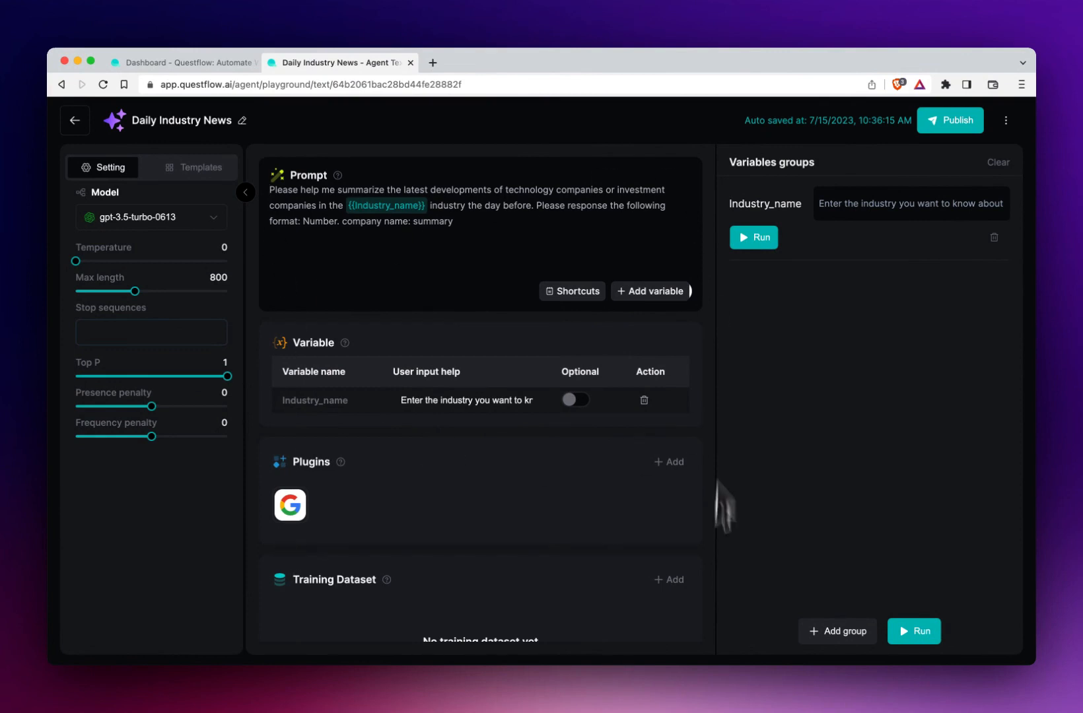
mouse_move(381, 220)
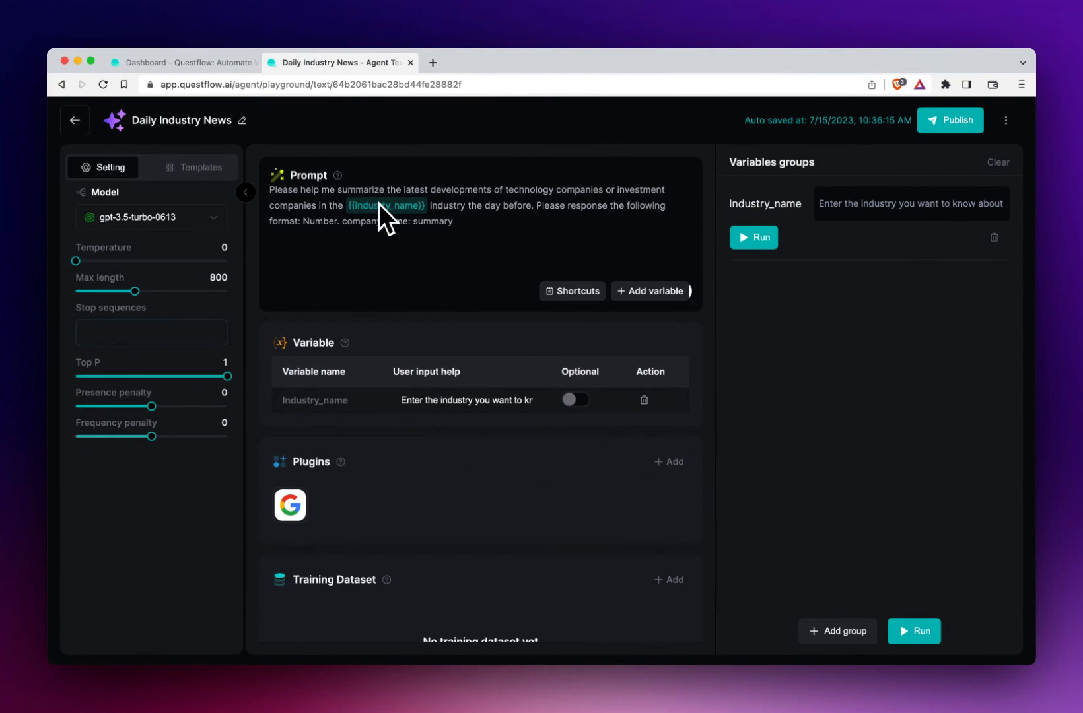
scroll("down", 3)
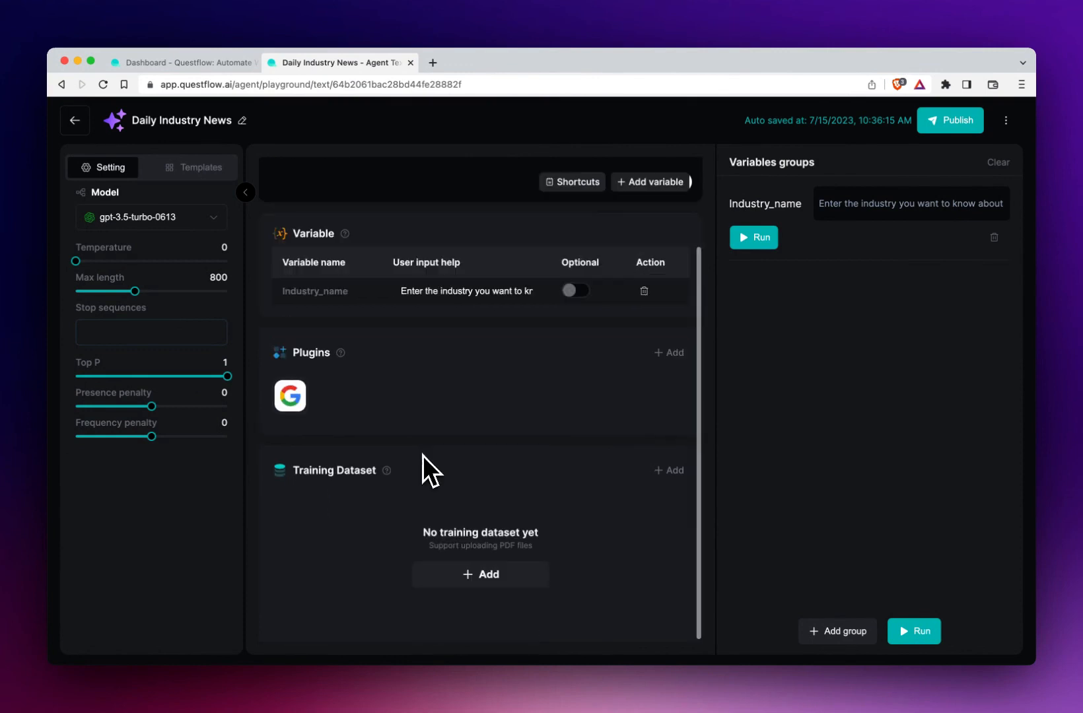
mouse_move(390, 522)
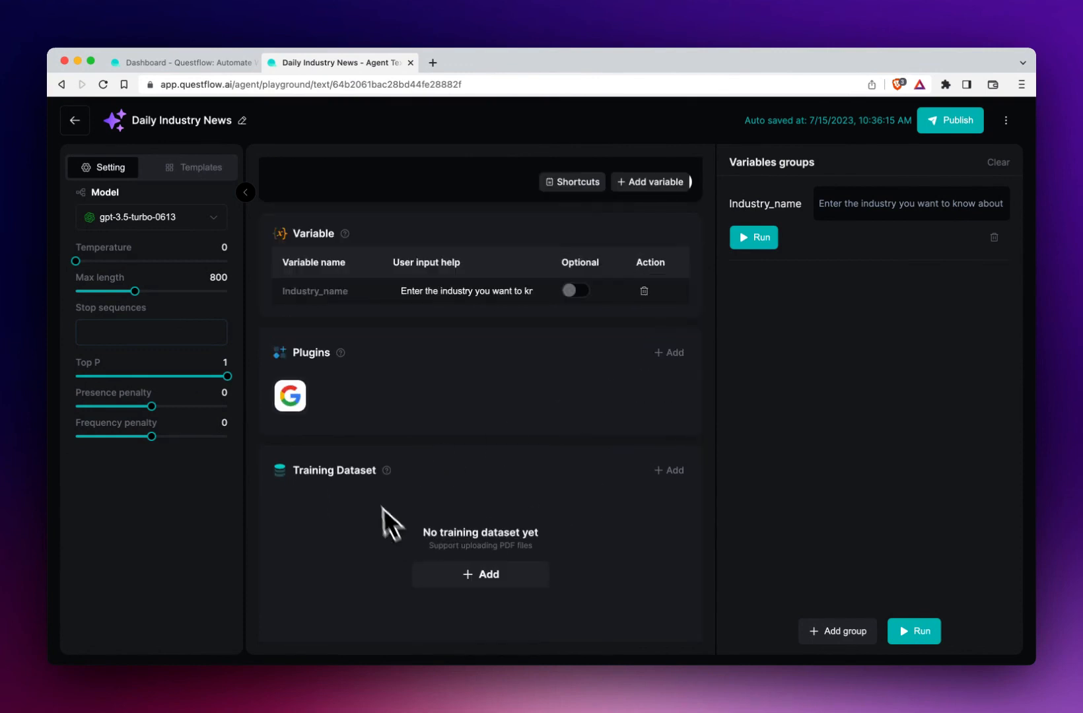
mouse_move(354, 496)
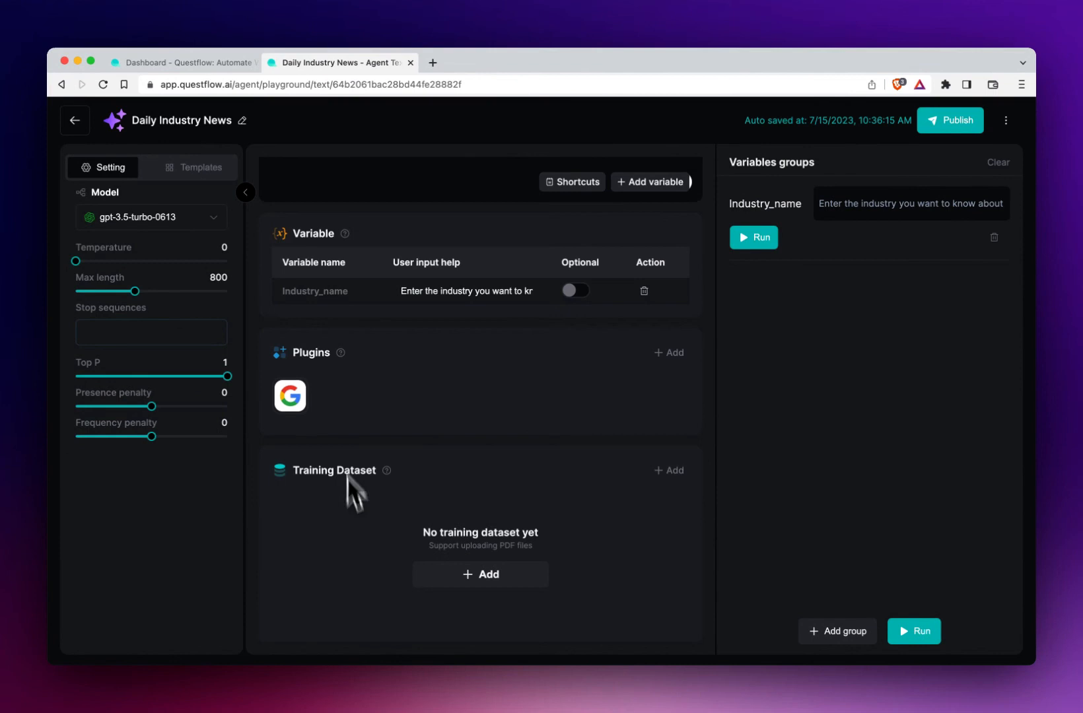
mouse_move(949, 331)
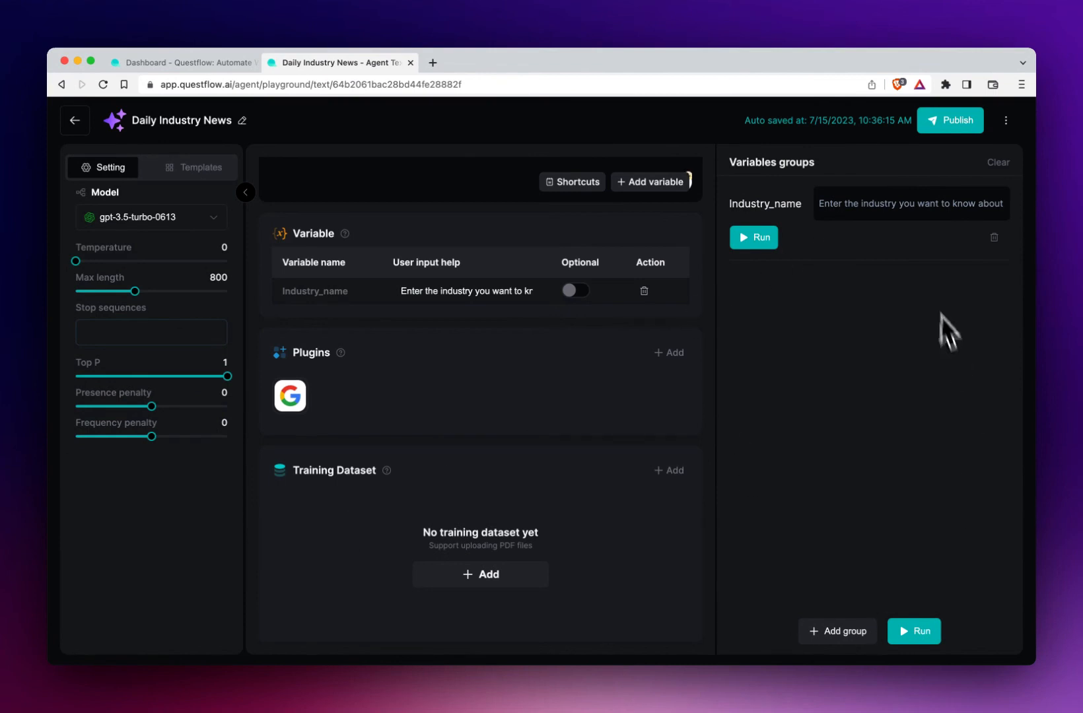
mouse_move(630, 355)
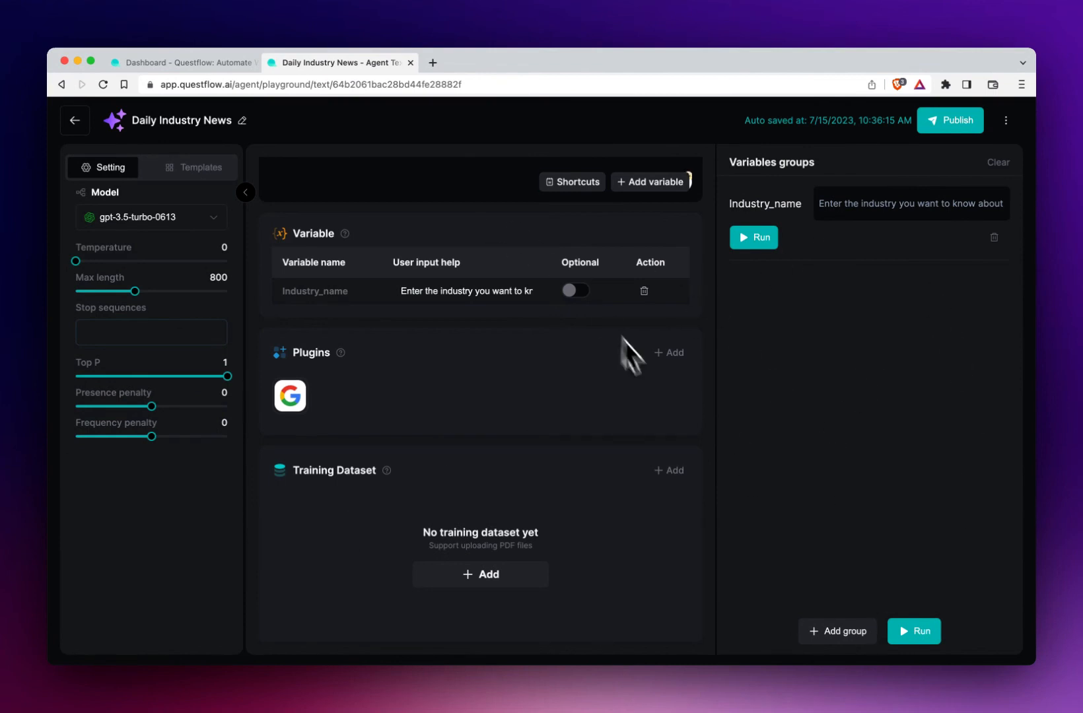
scroll("up", 3)
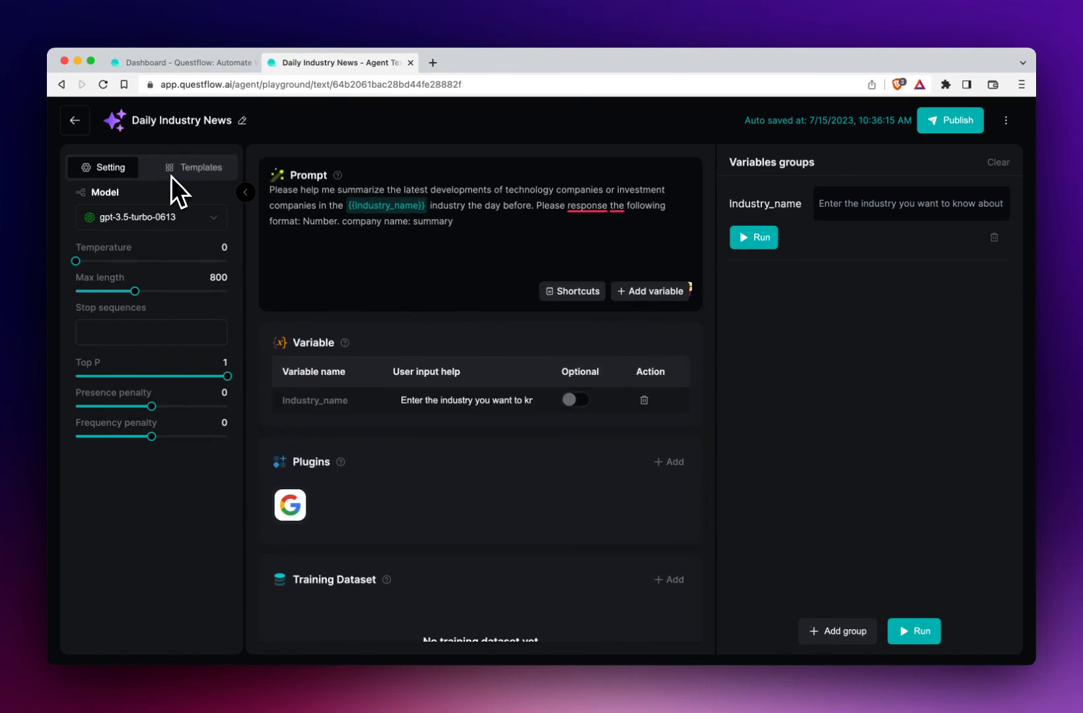
mouse_move(197, 186)
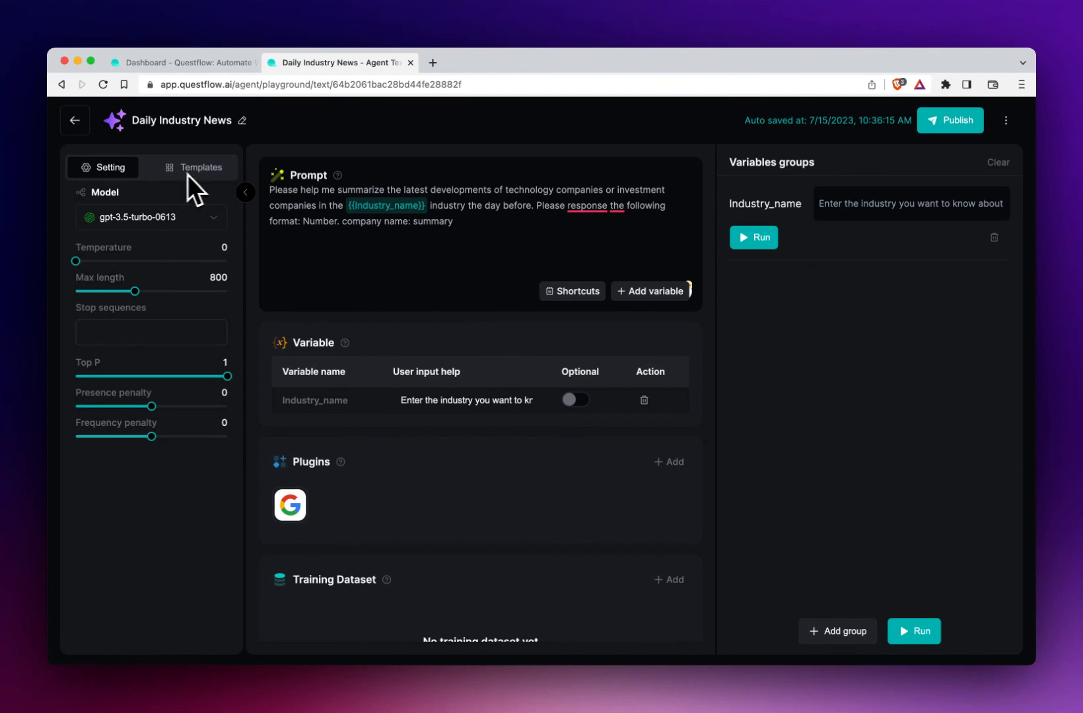
scroll("down", 3)
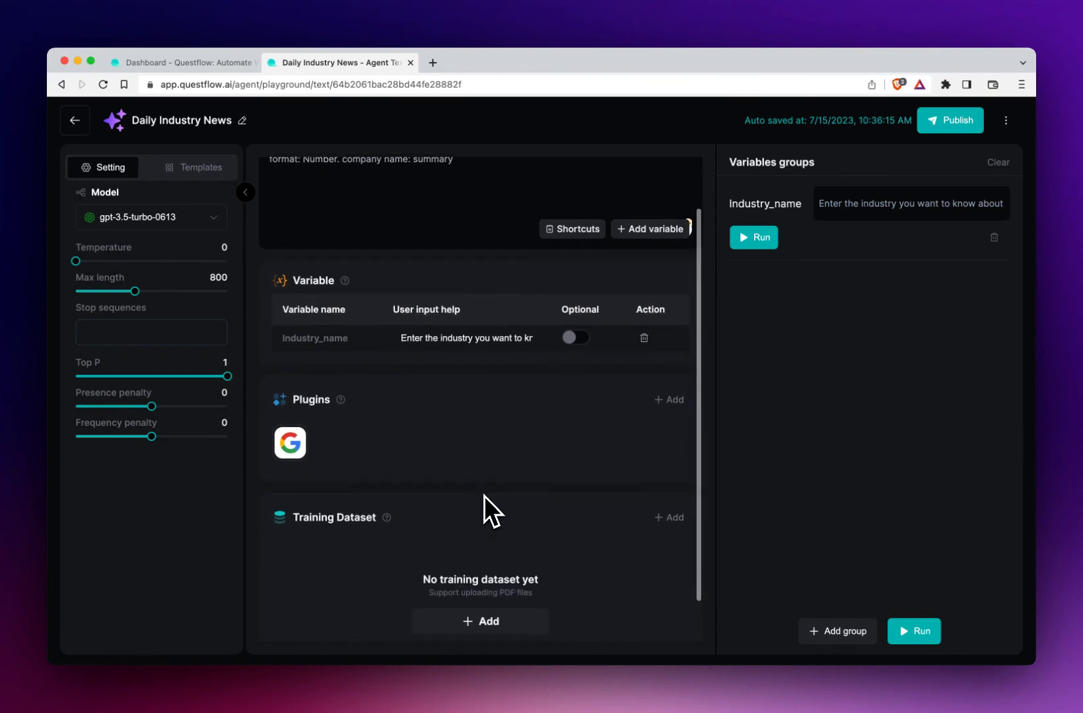
End the prompt with 'in {{Language}}', adding Language as a variable and a Wikipedia plugin.
left_click(666, 399)
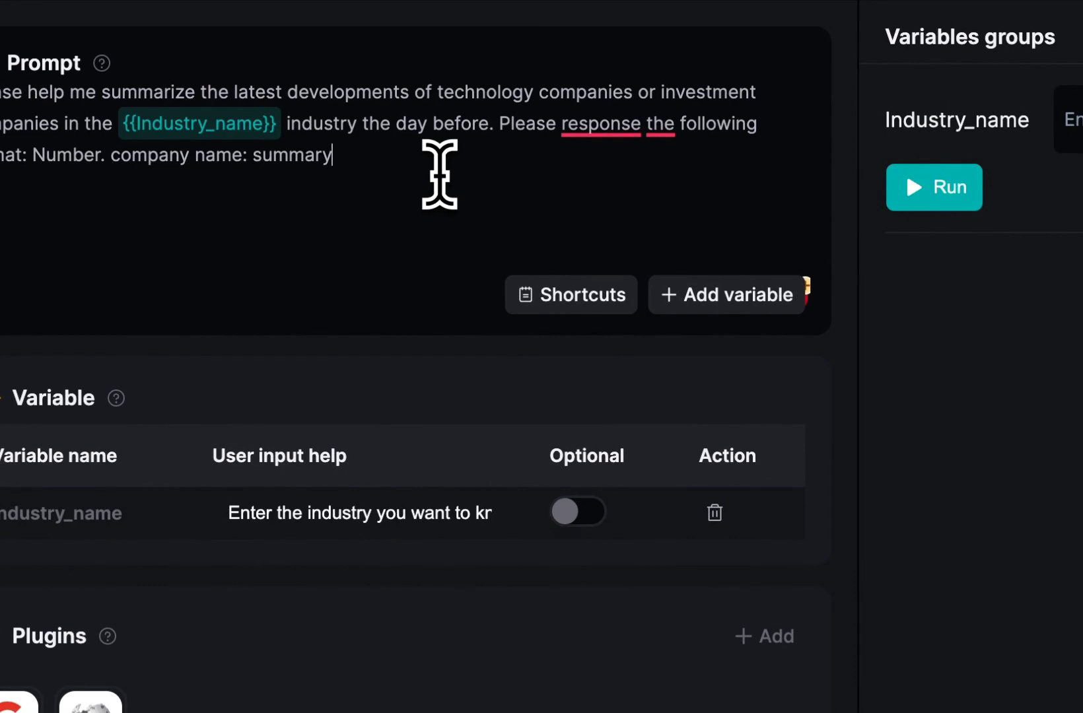
type("in")
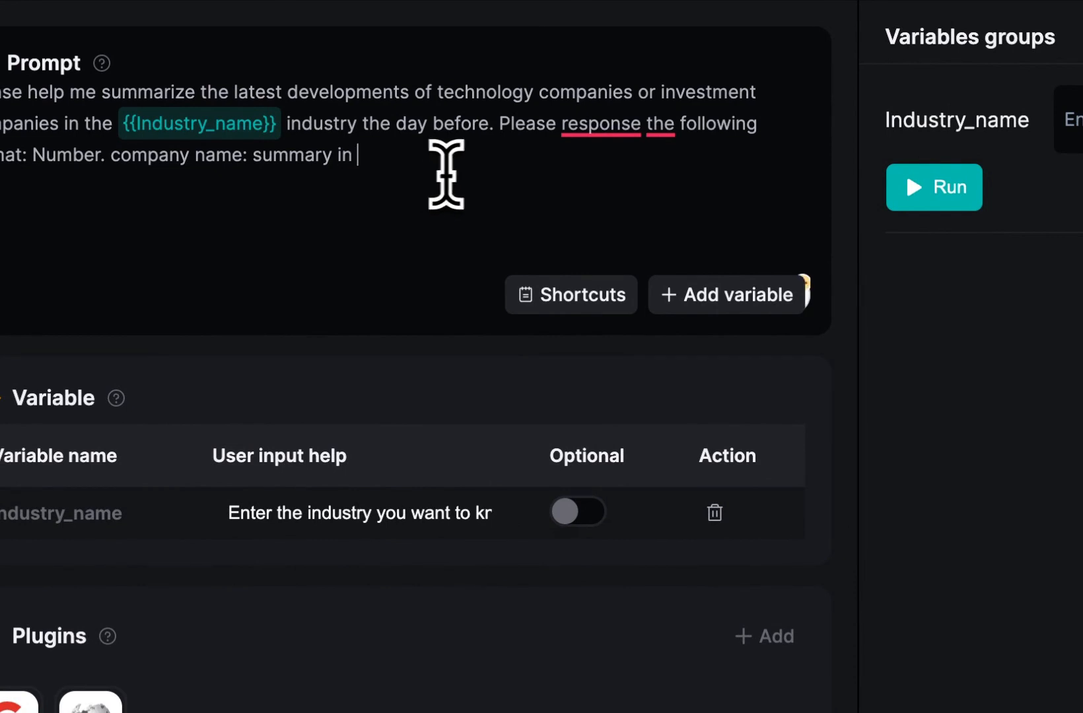
left_click(728, 294)
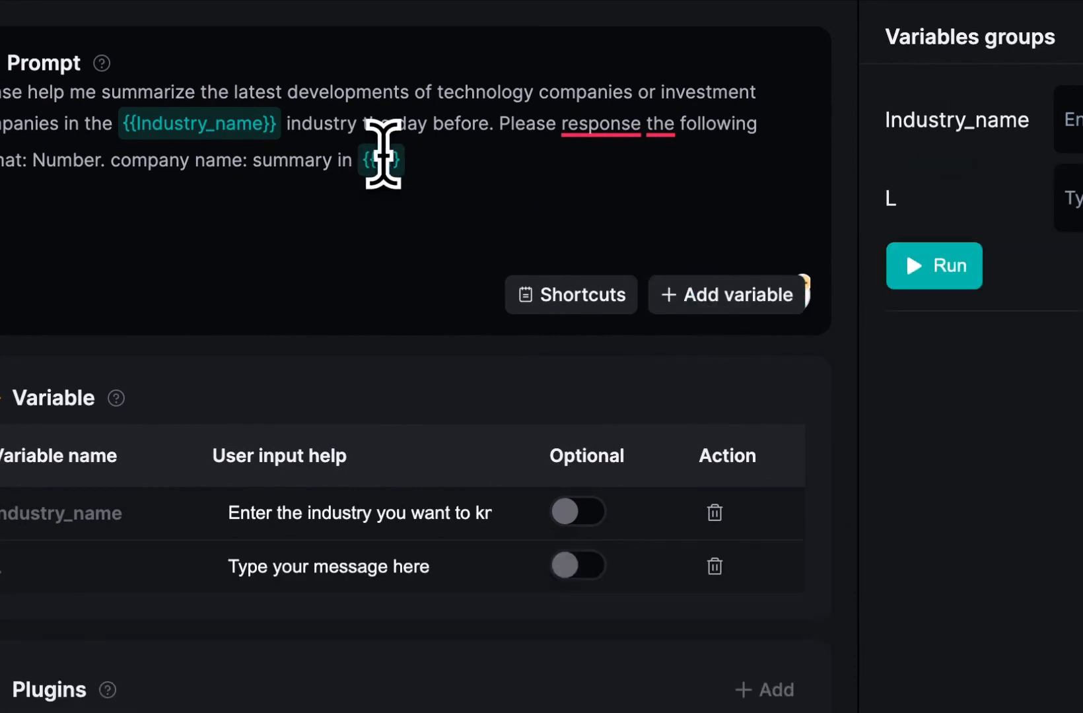
type("anguage")
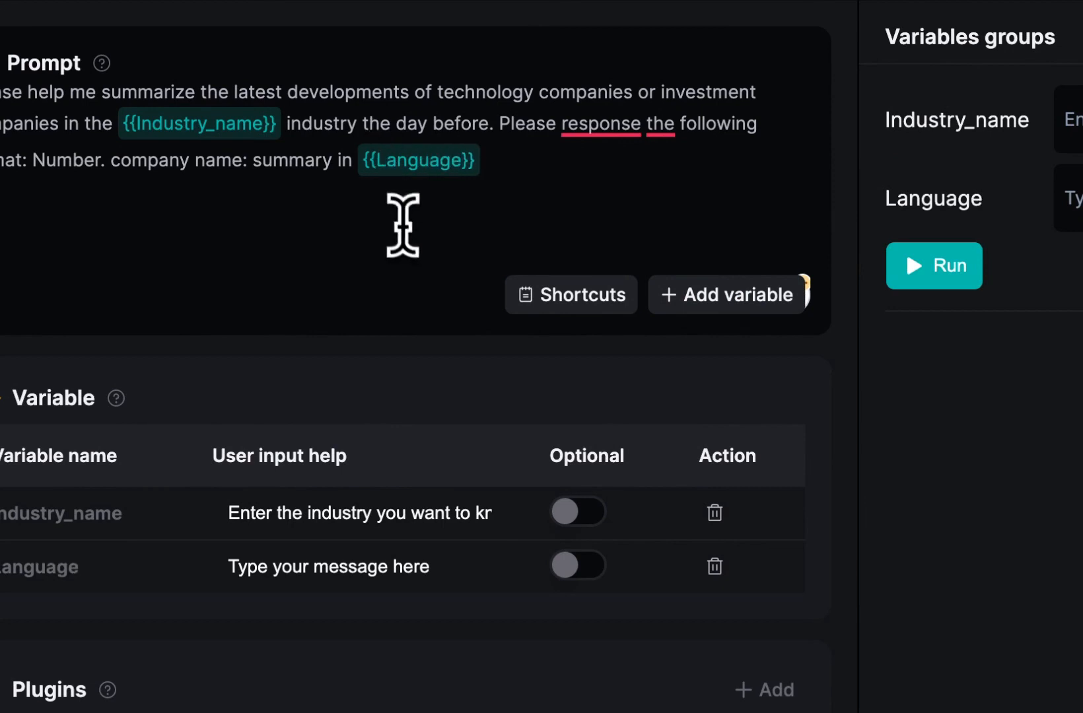
scroll("down", 3)
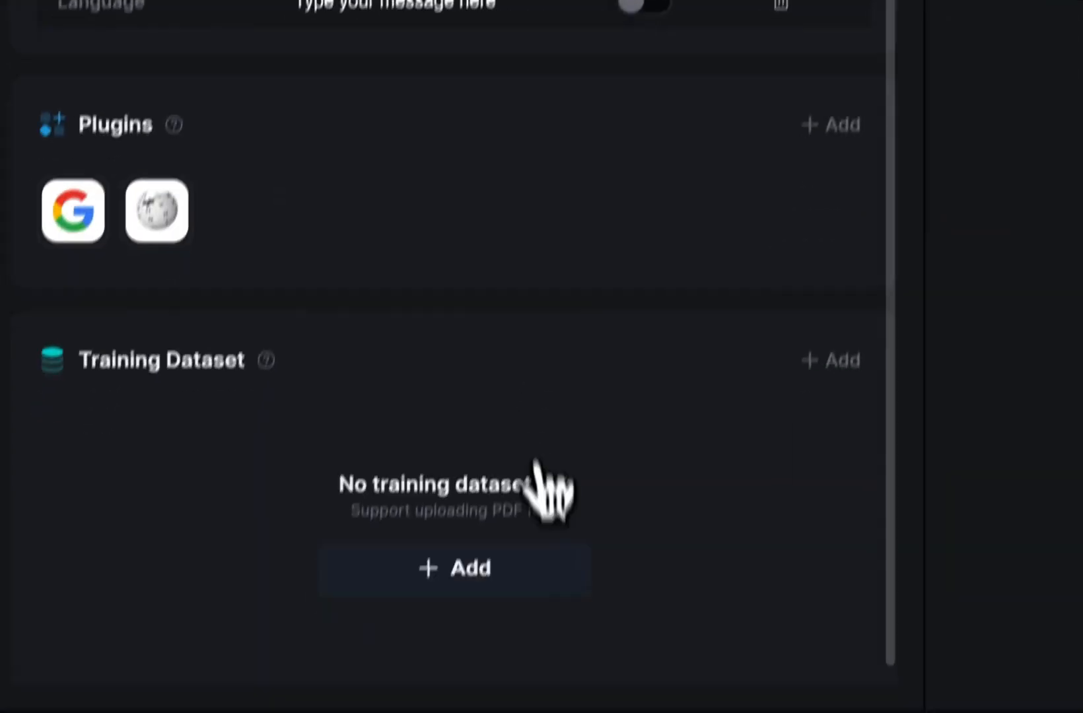
left_click(454, 568)
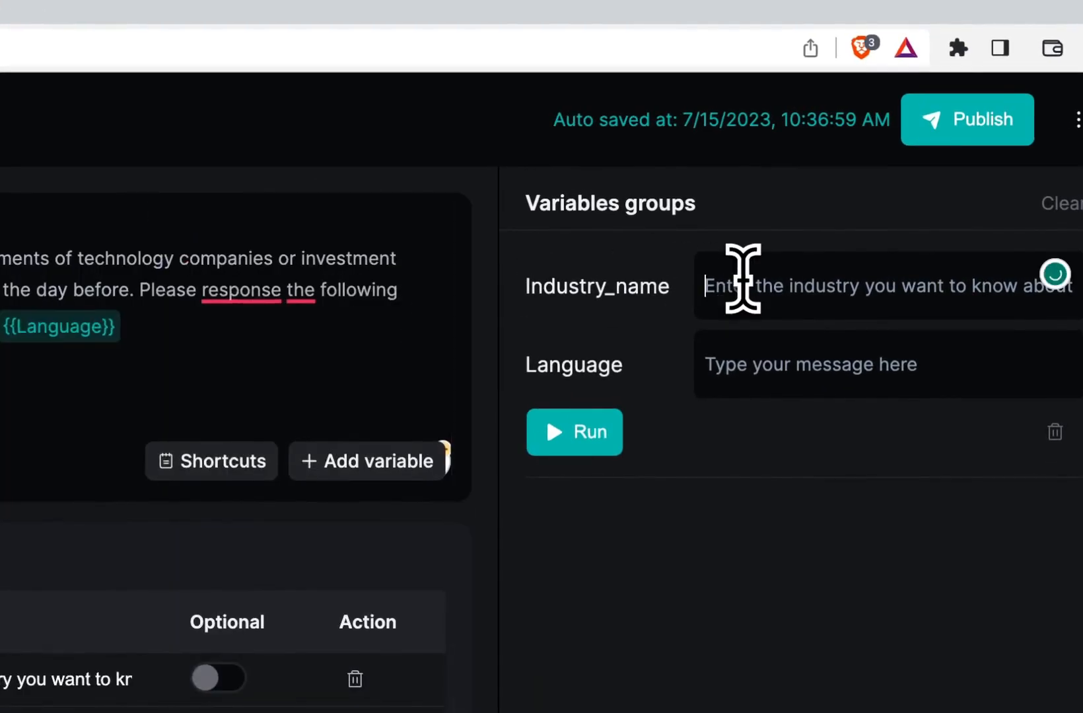
Run the agent with Industry_name AI and Language English, review the numbered news list, and add a group.
type("AI")
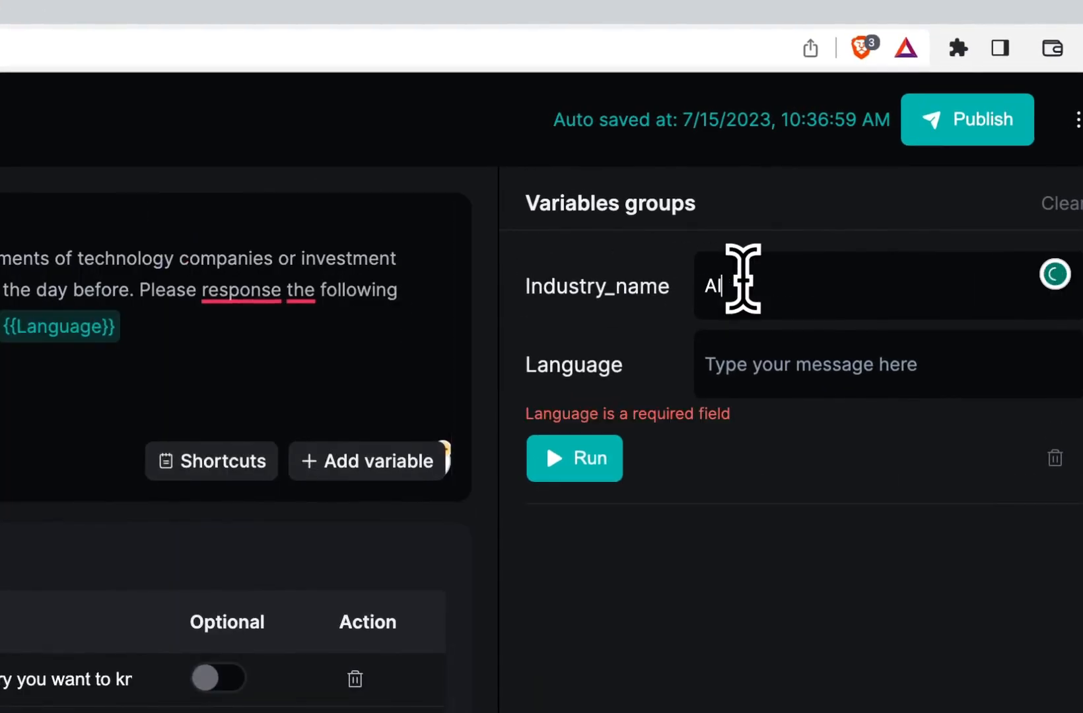
type("Engli")
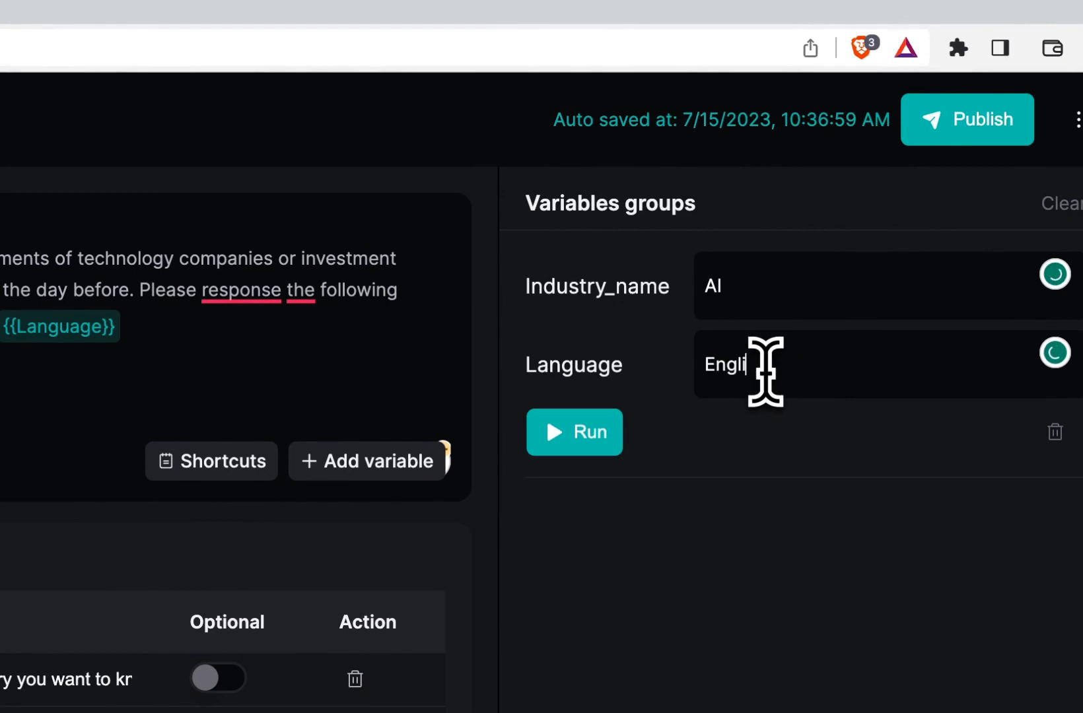
left_click(574, 432)
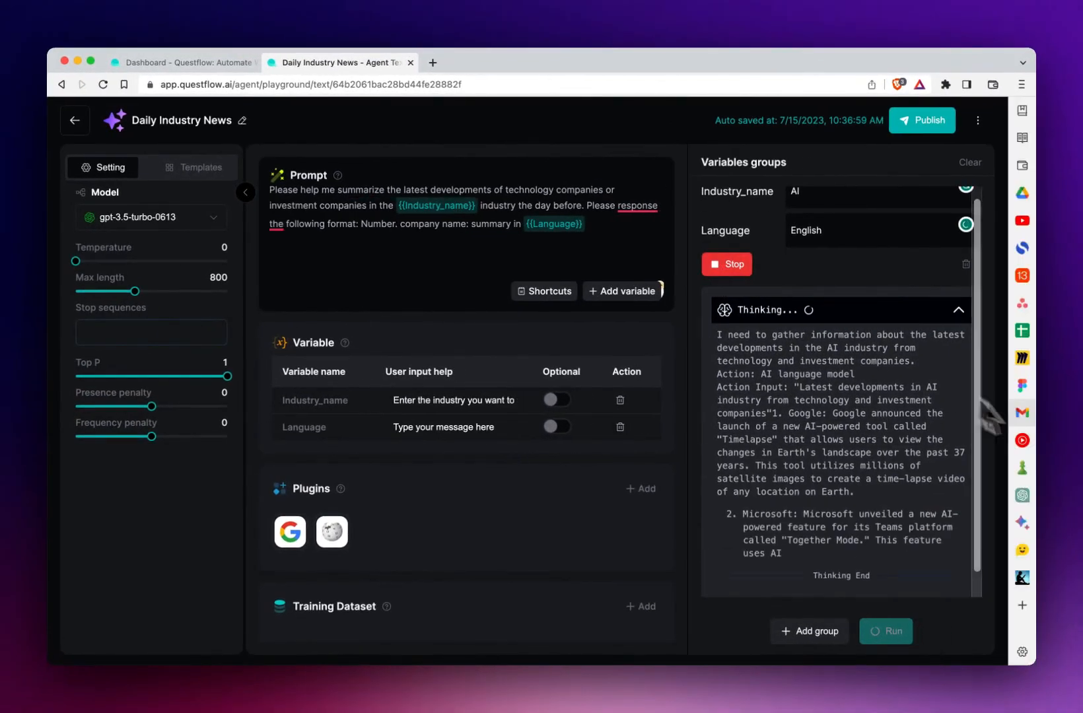
scroll("down", 3)
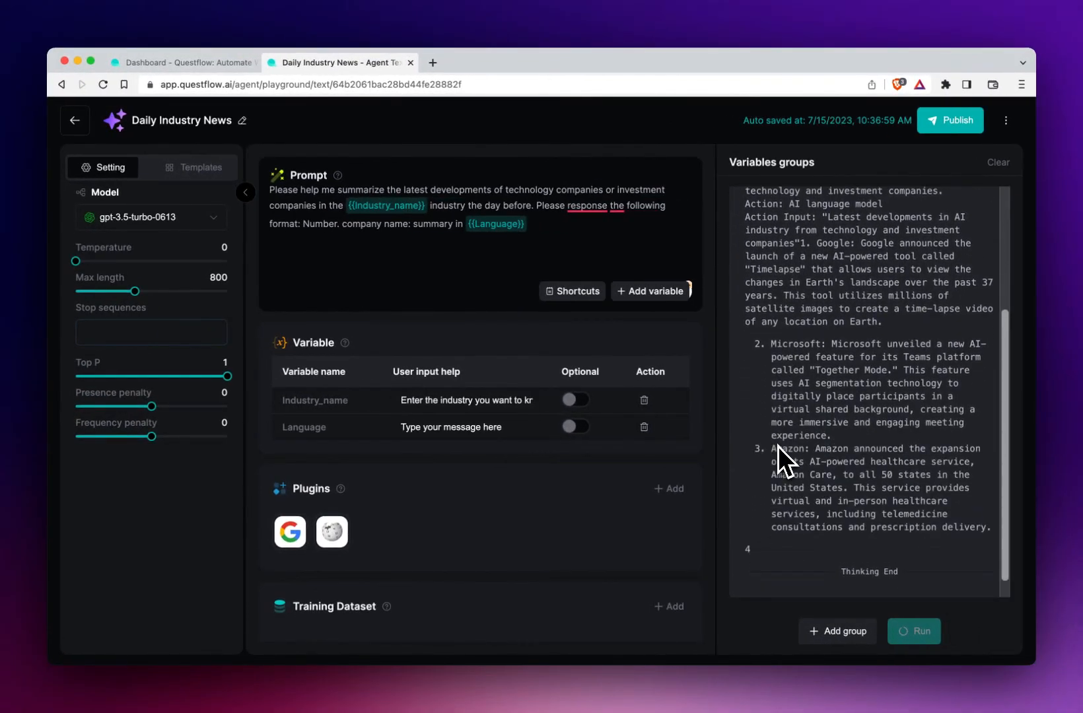
scroll("down", 3)
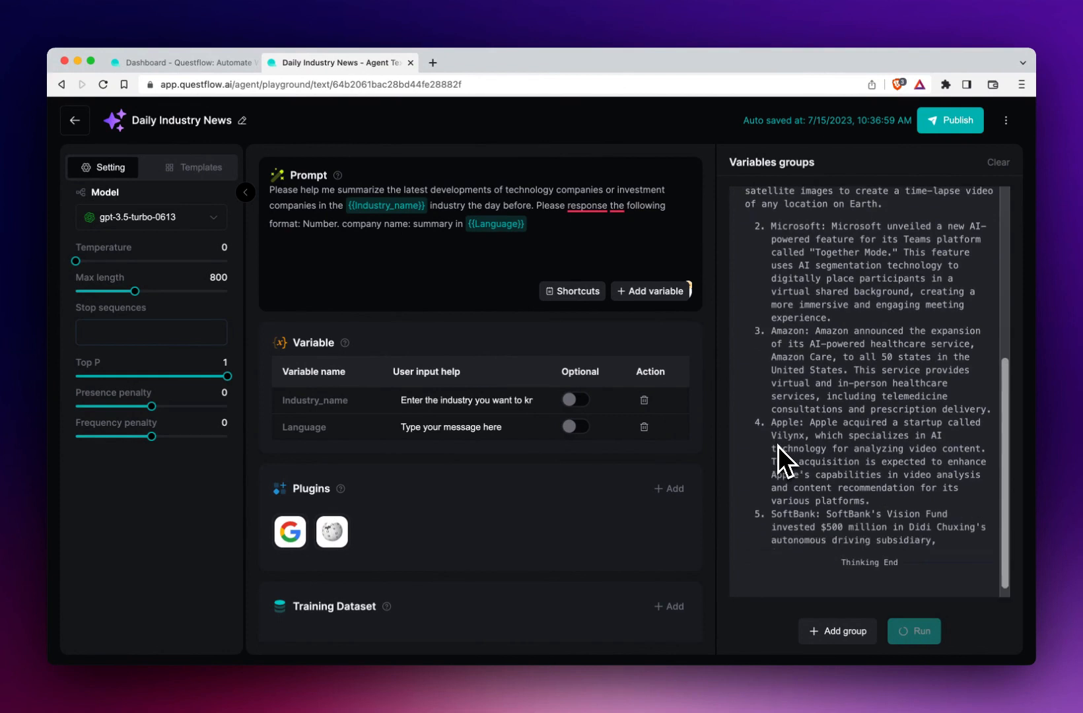
scroll("down", 3)
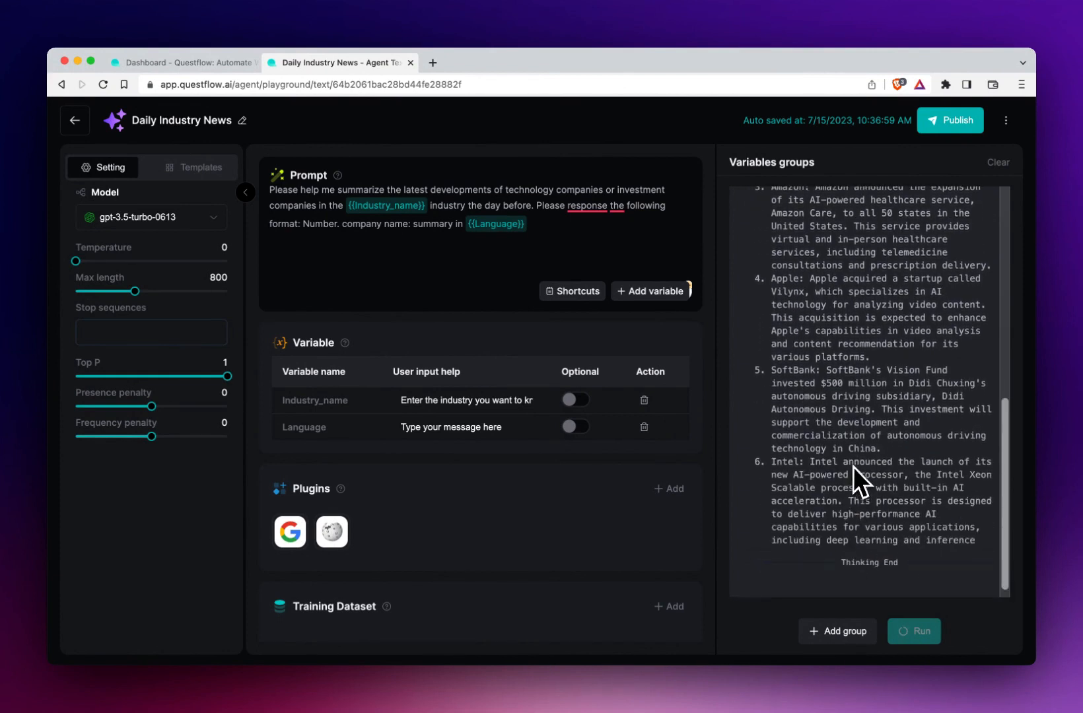
left_click(912, 631)
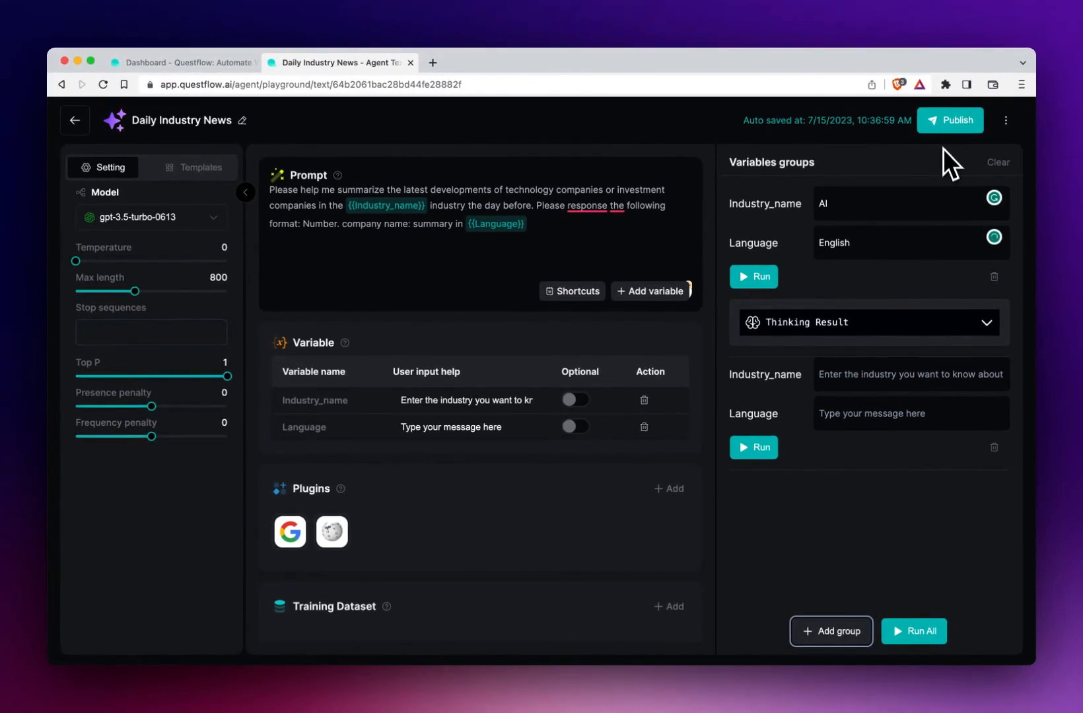
Publish the agent as Private and close the Publish Success message.
left_click(949, 118)
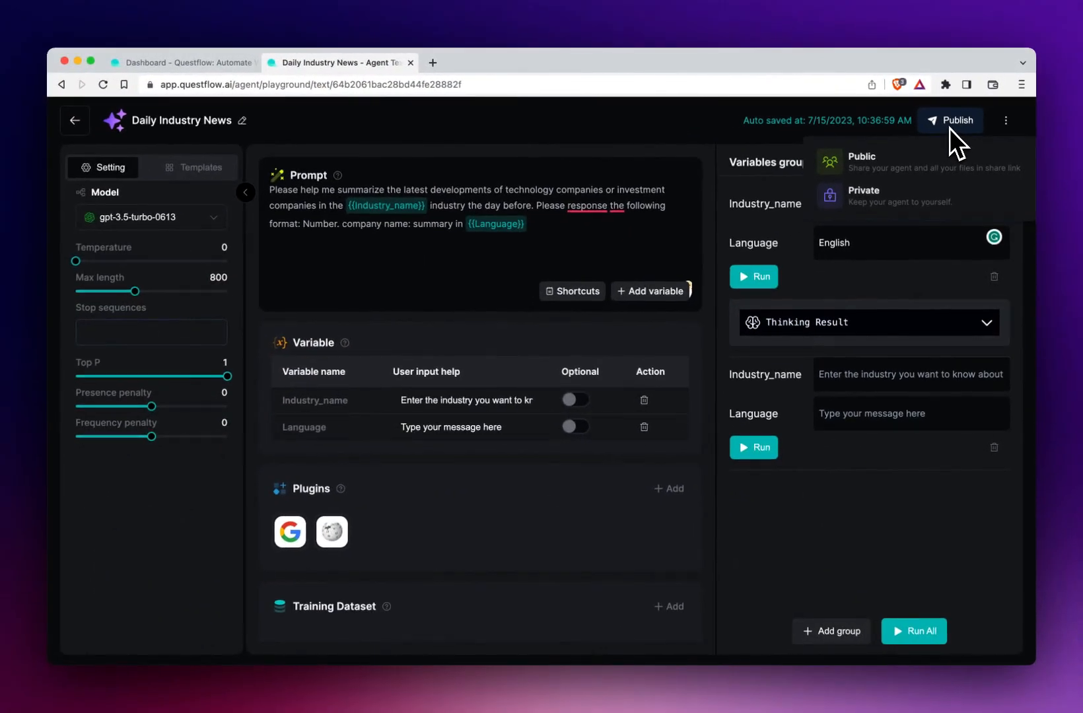
mouse_move(924, 161)
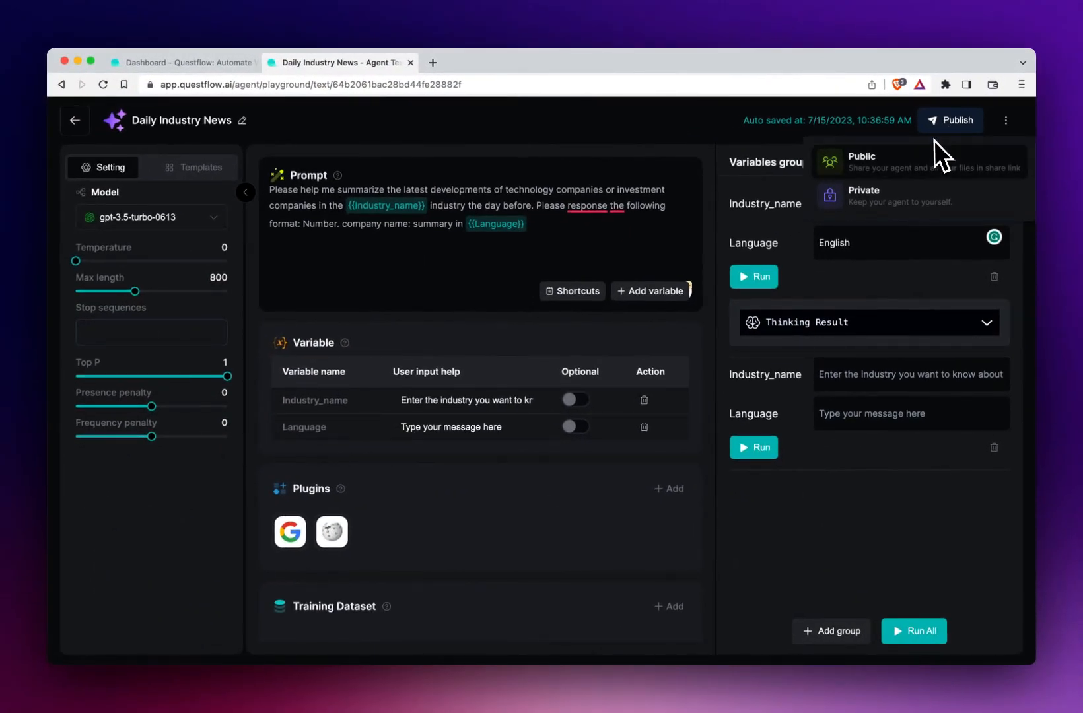
mouse_move(919, 200)
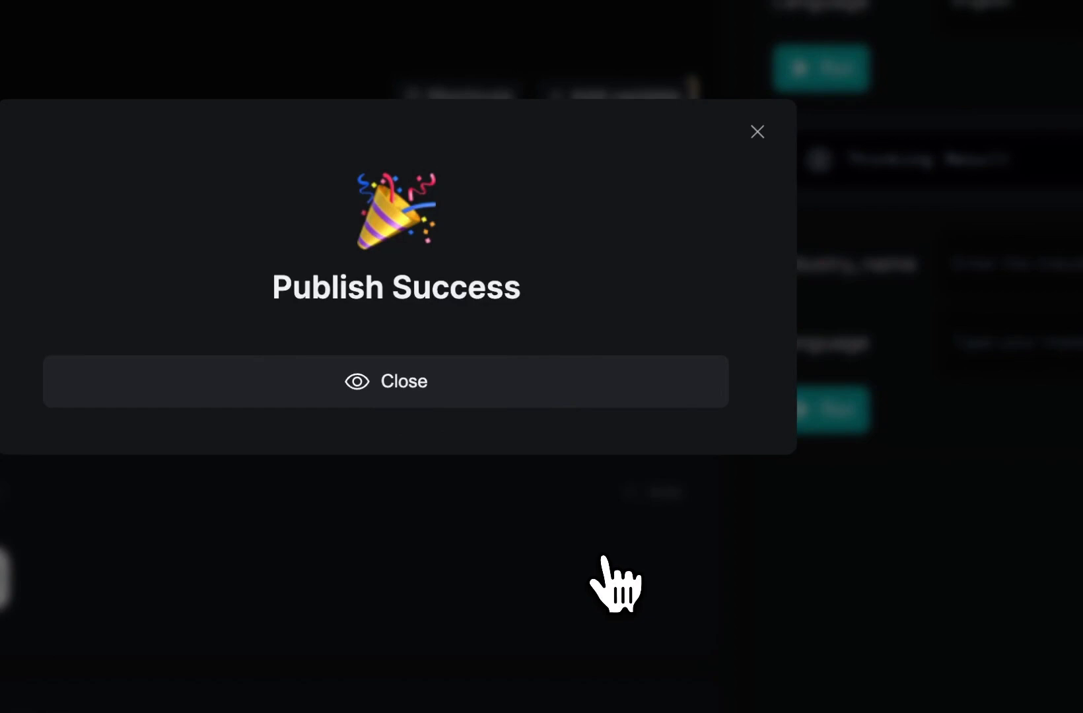
left_click(384, 382)
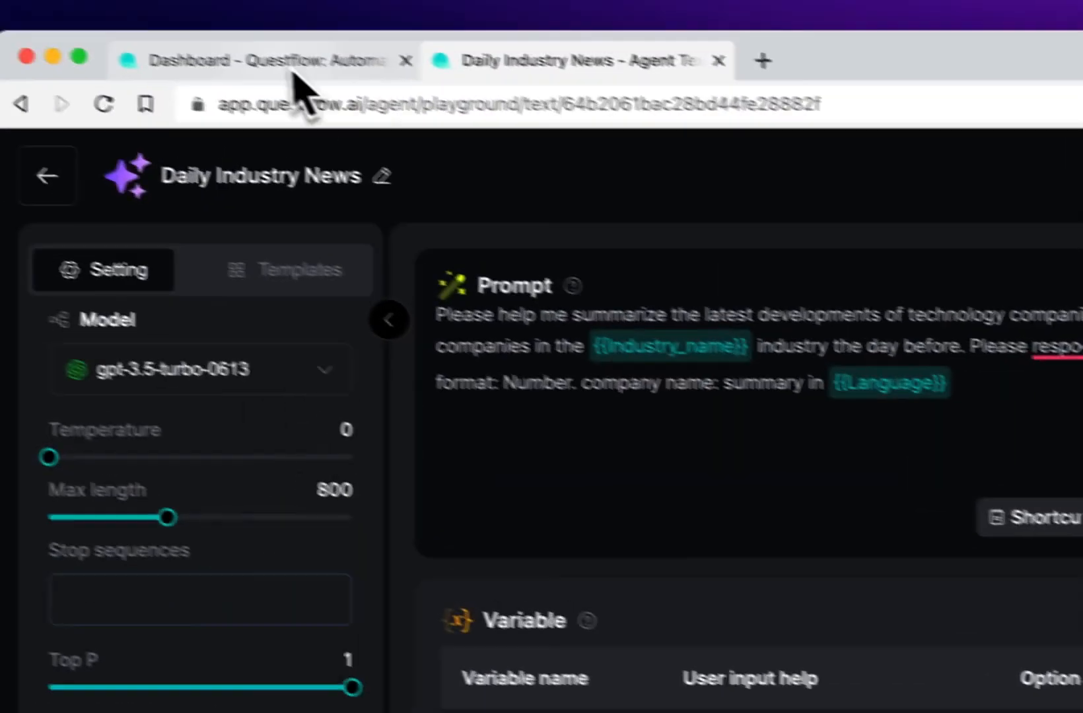
Refresh the Dashboard and launch Run in a new tab from the Daily Industry News row's menu.
left_click(270, 59)
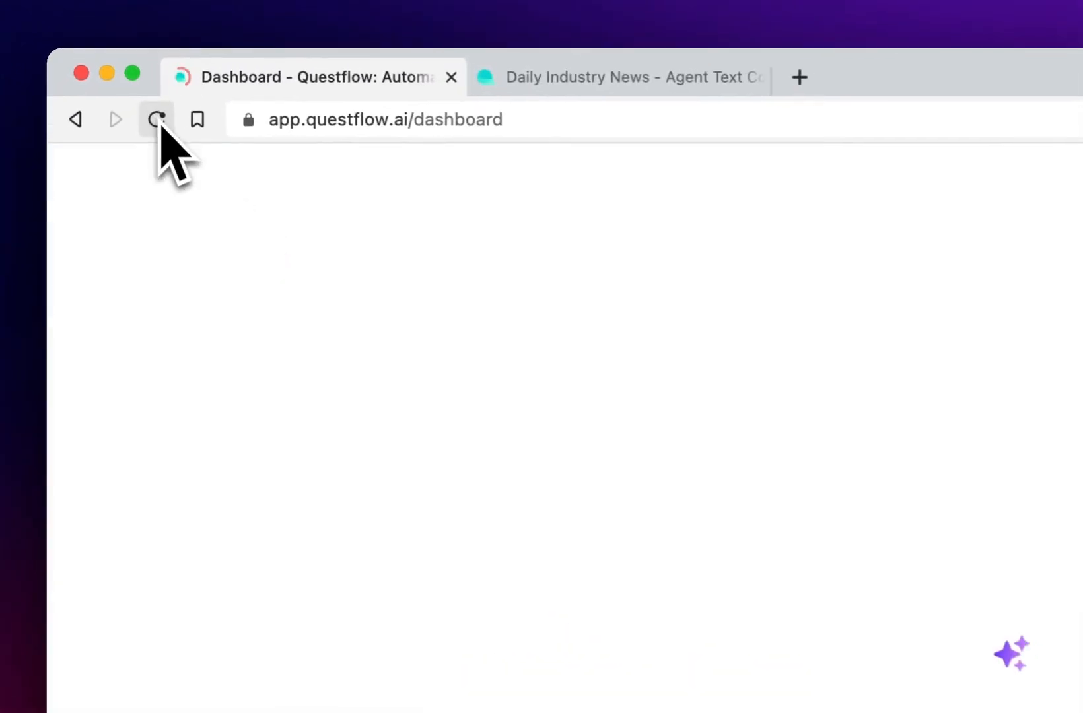
left_click(156, 119)
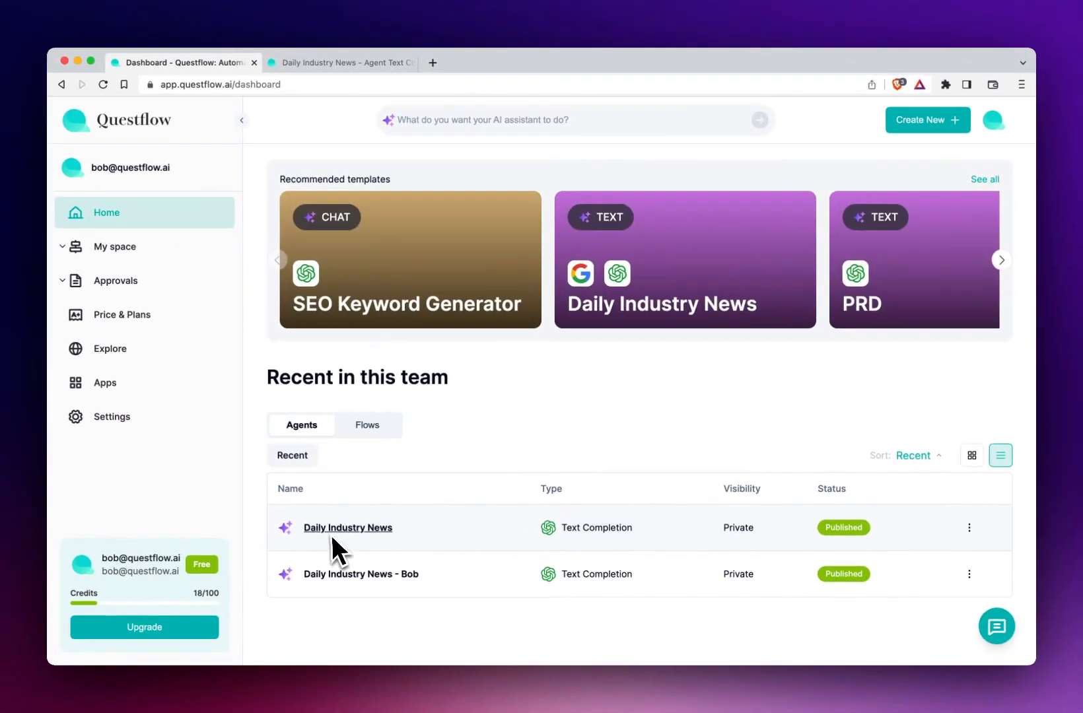
mouse_move(821, 550)
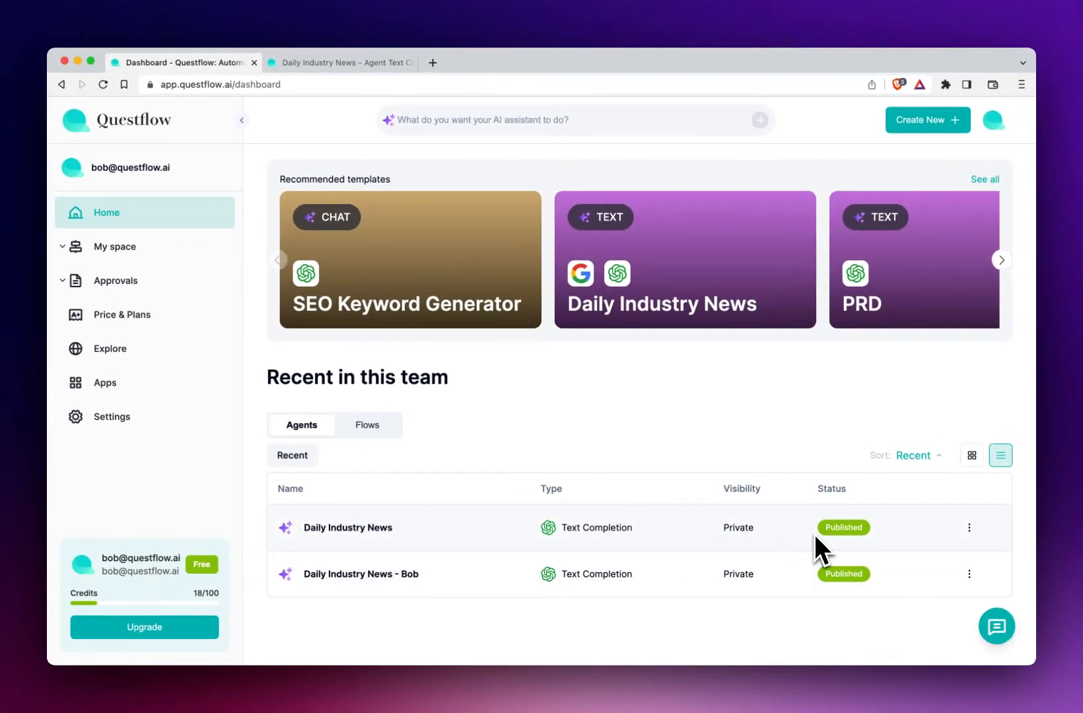
left_click(969, 527)
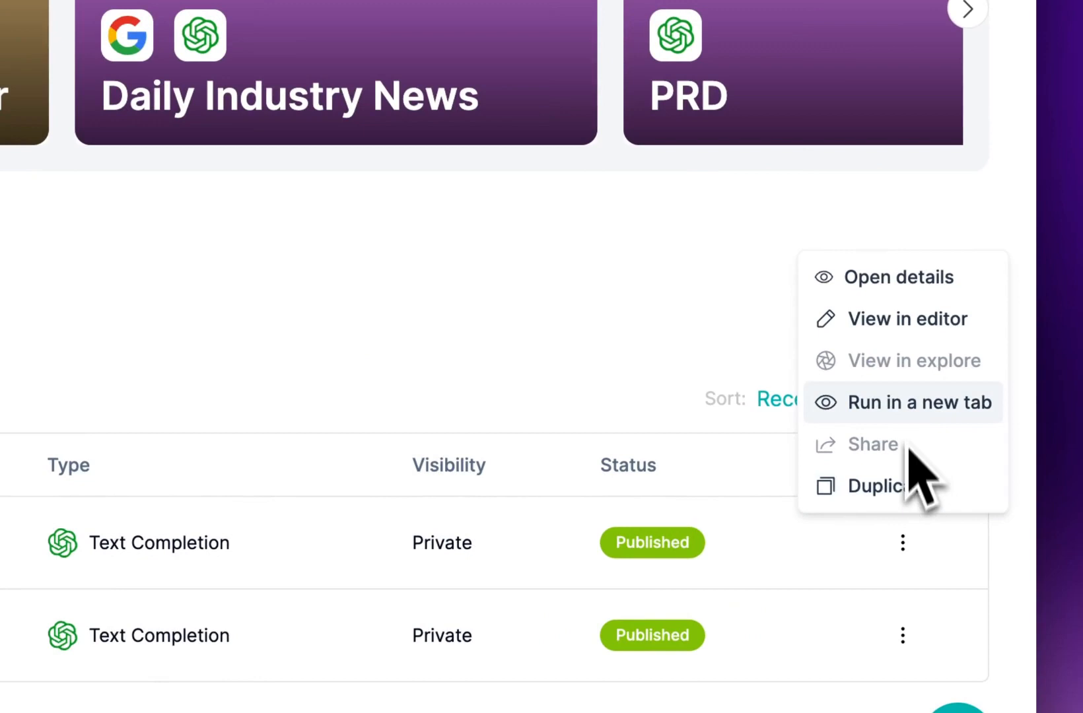
left_click(921, 402)
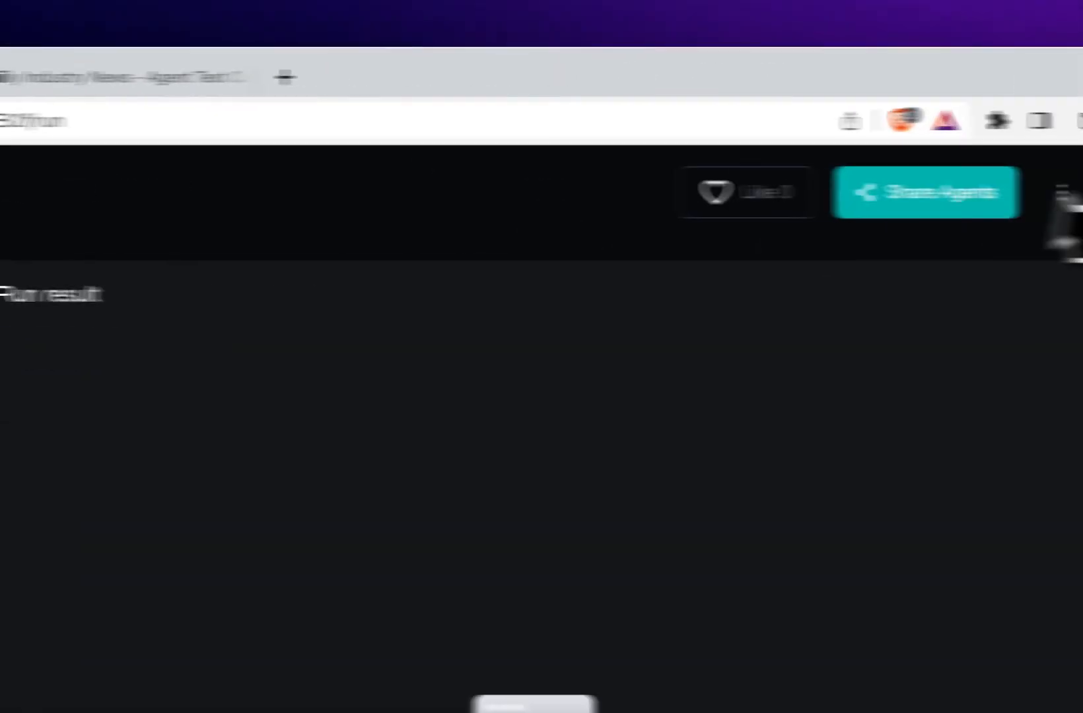
Create a Daily Industry News flow from the agent, keeping its title and description.
left_click(975, 193)
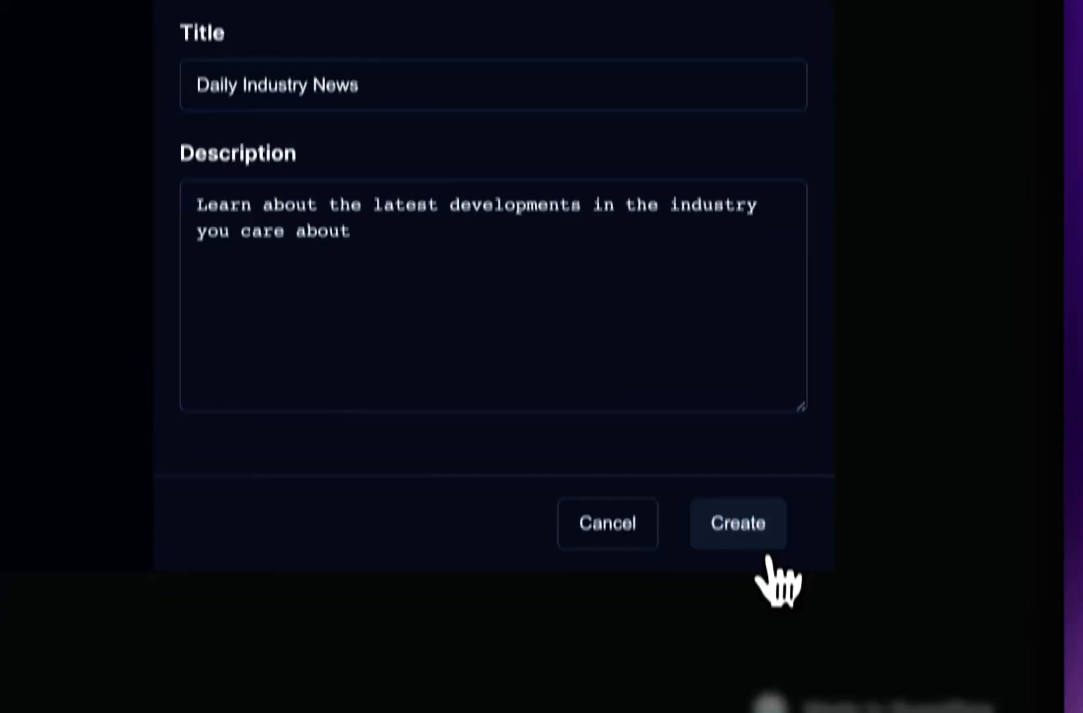
left_click(737, 522)
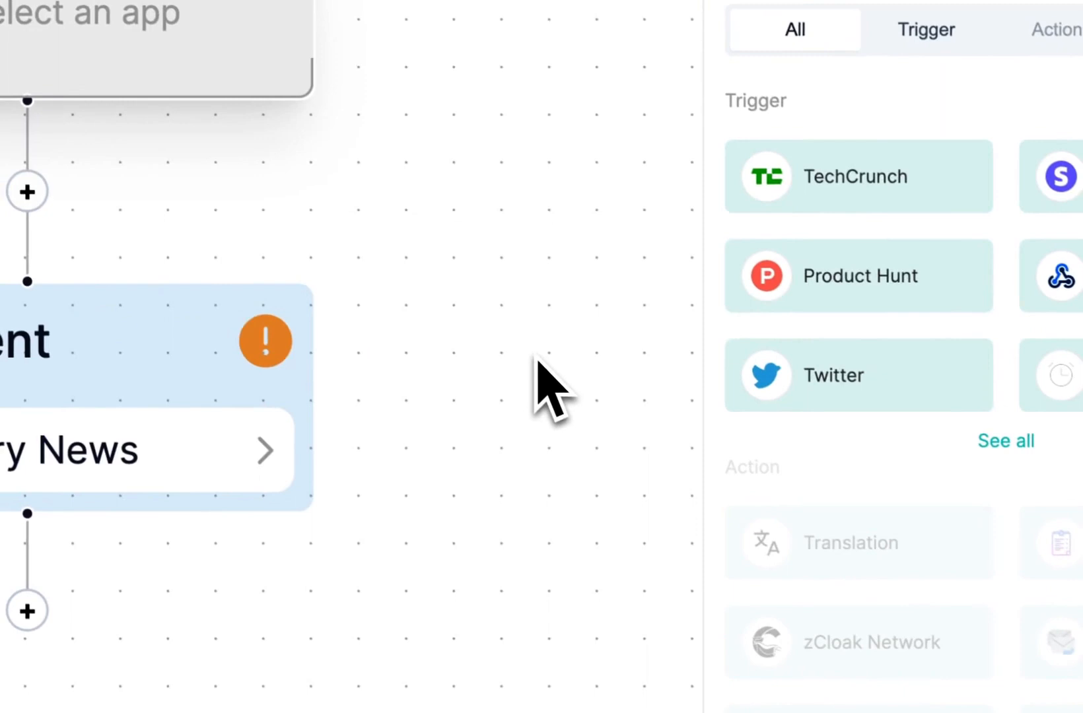